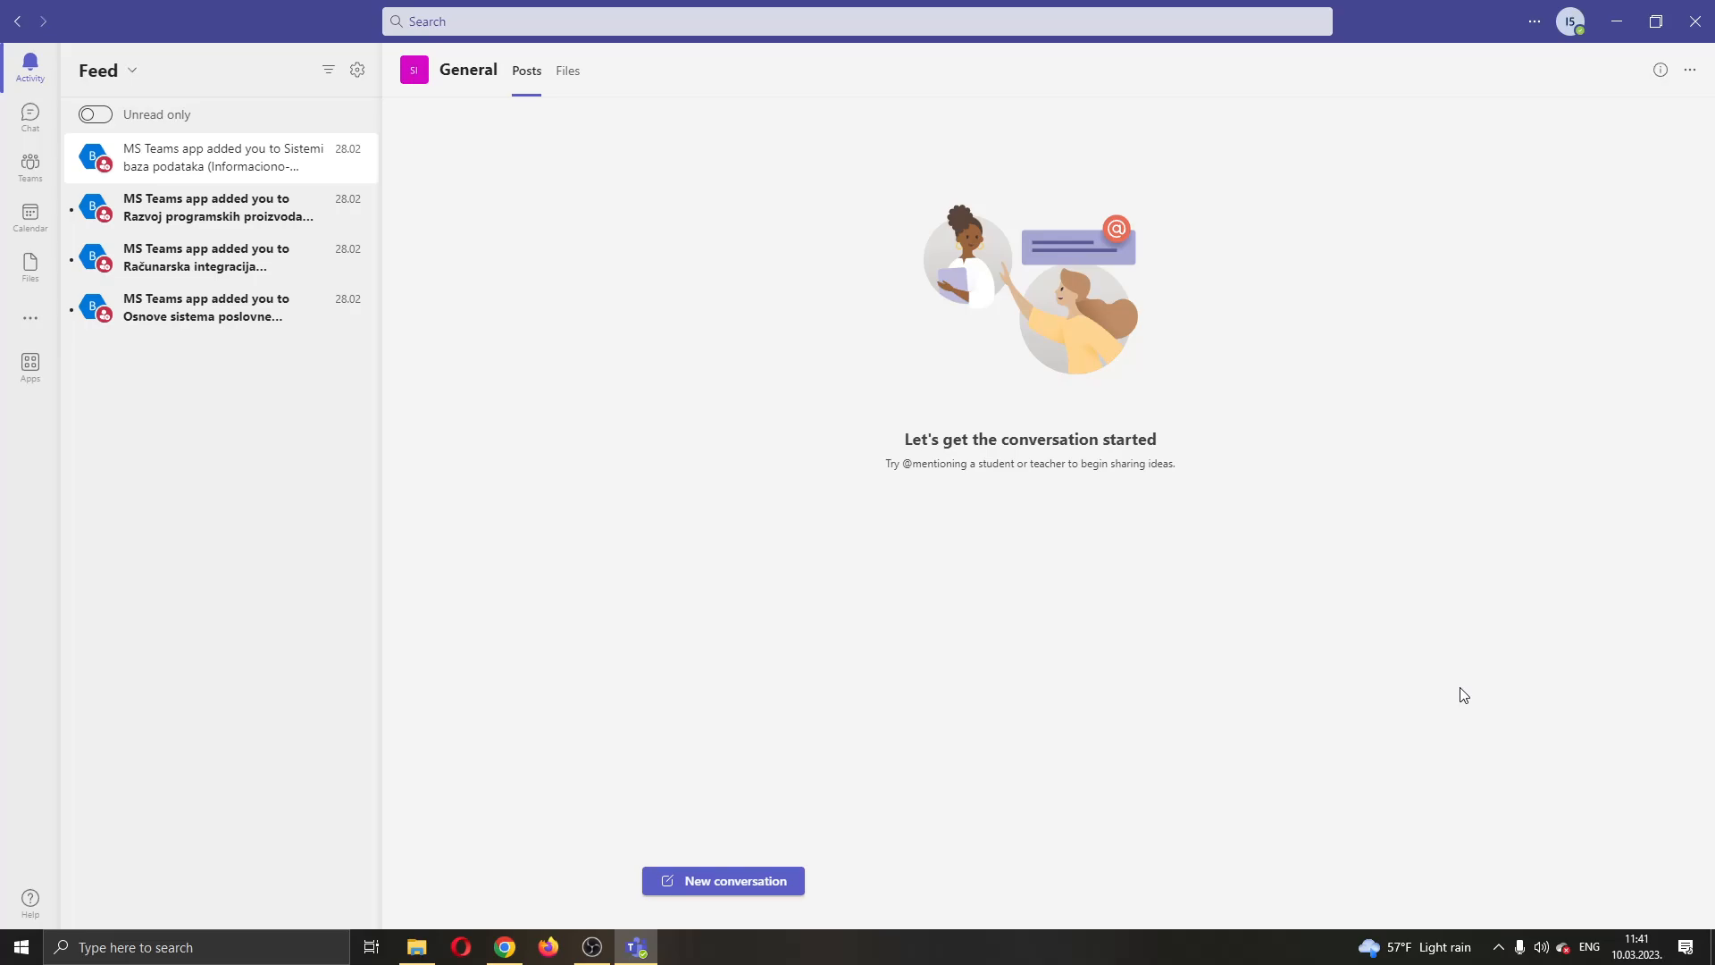
pyautogui.moveTo(1436, 364)
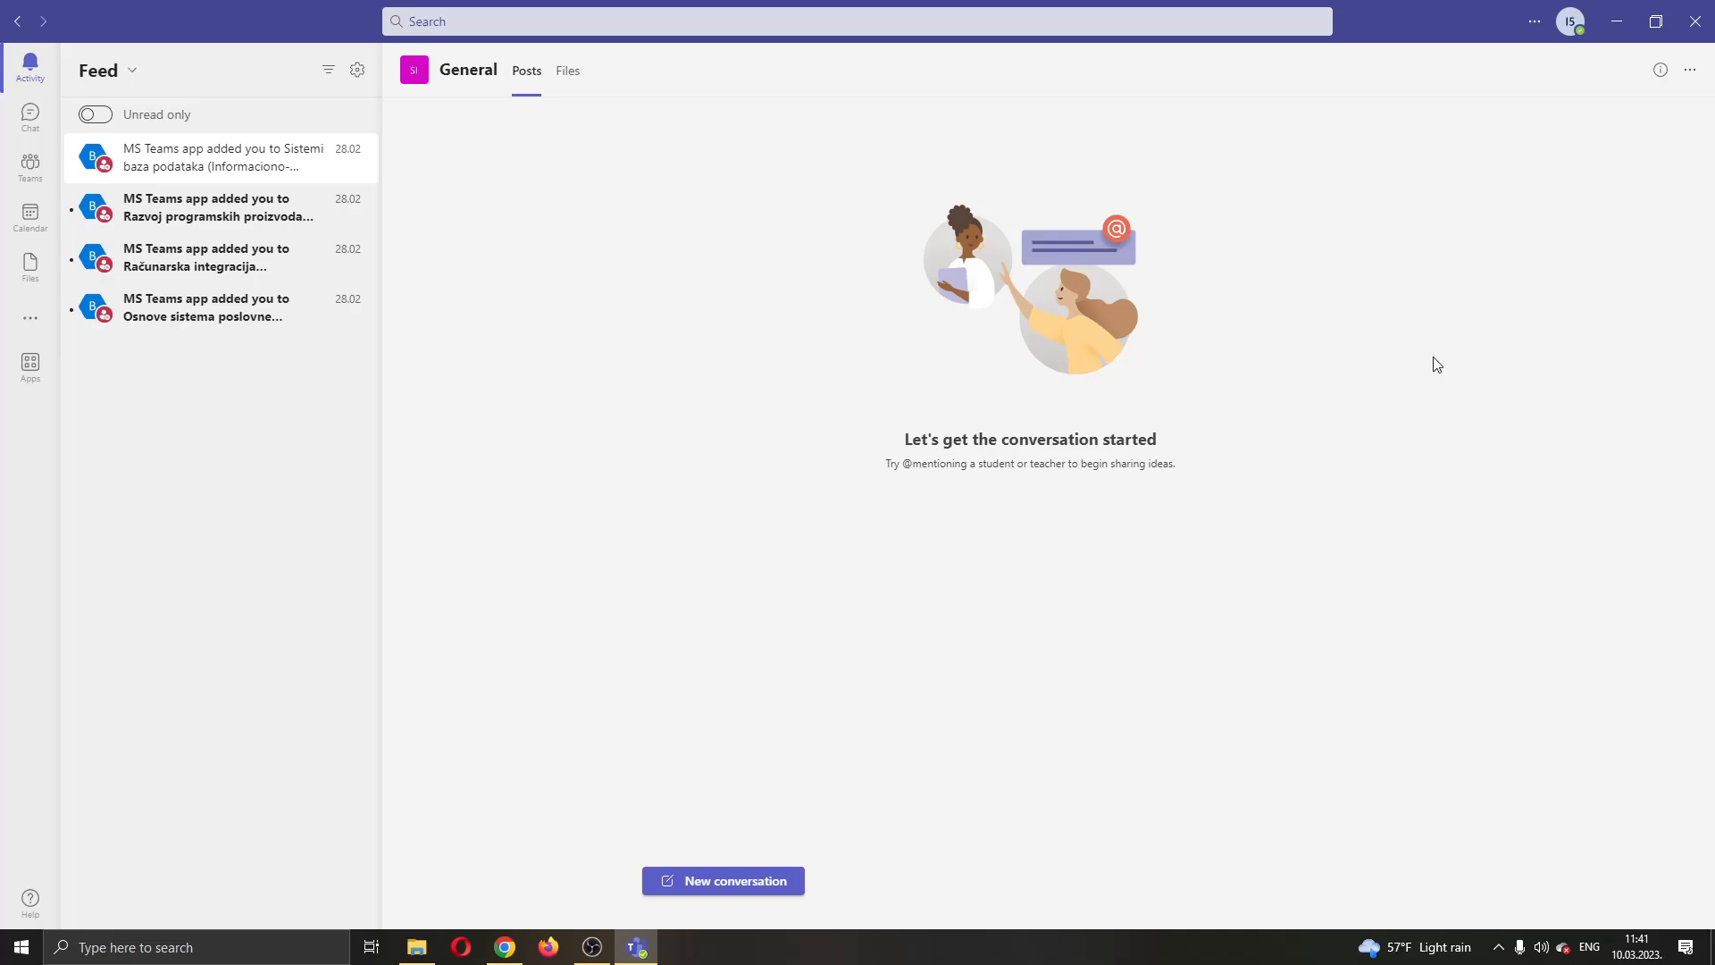
pyautogui.moveTo(742, 482)
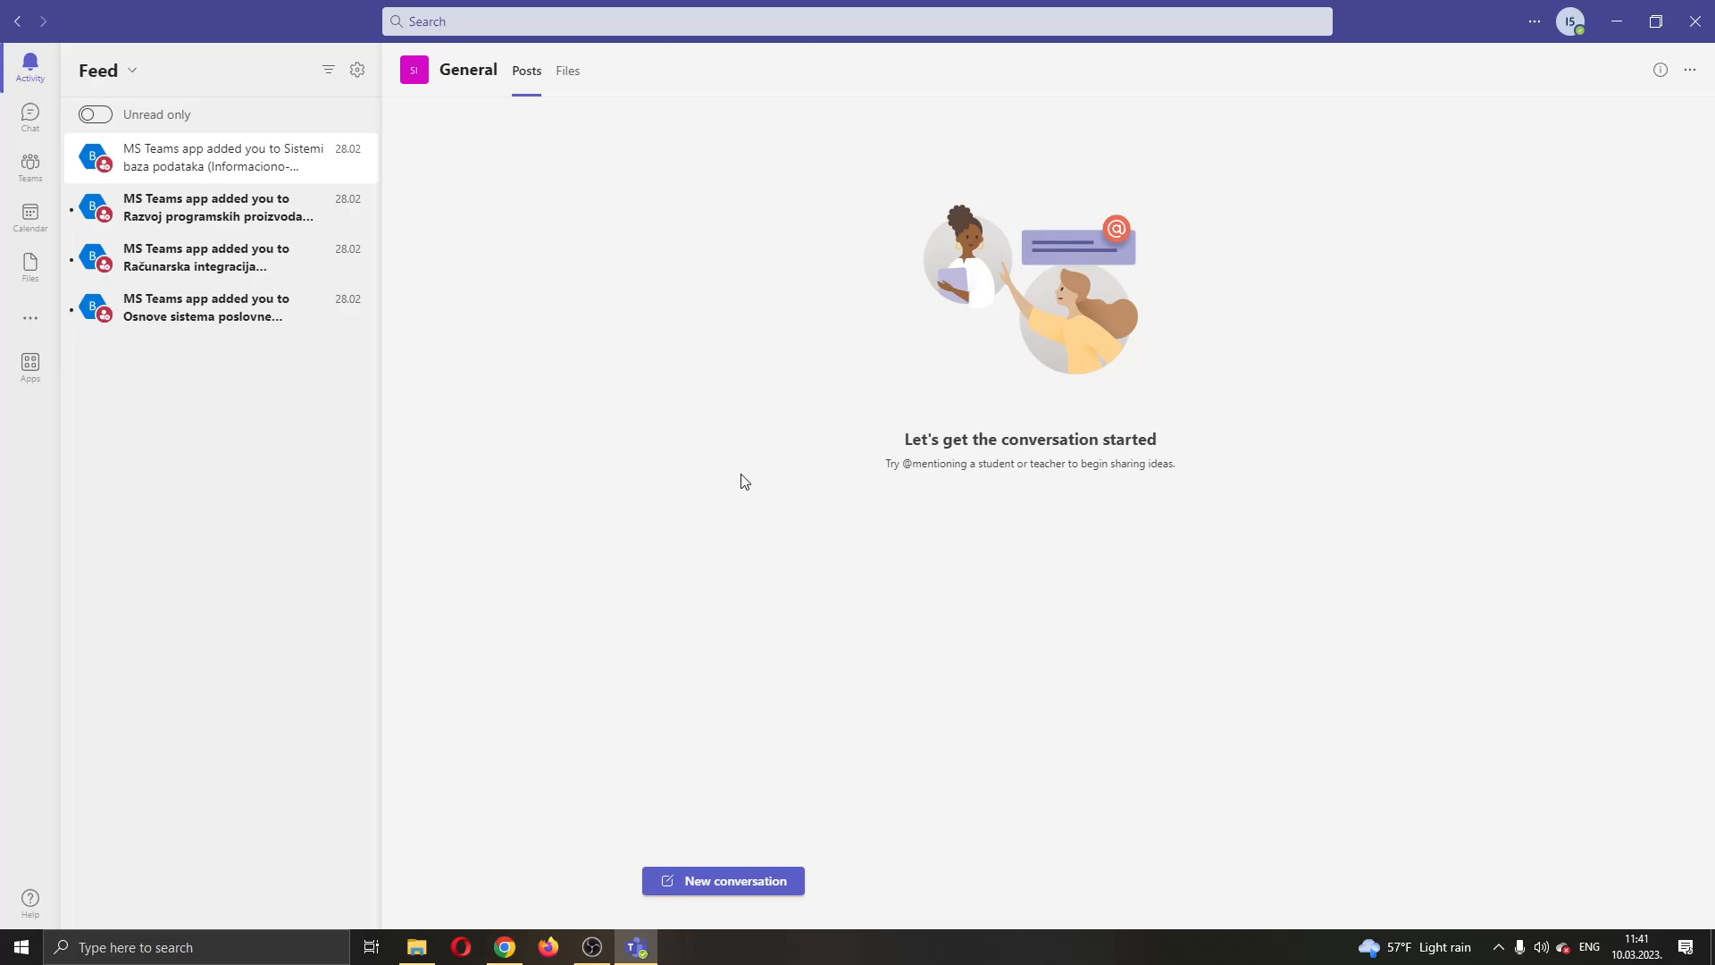
pyautogui.moveTo(552, 593)
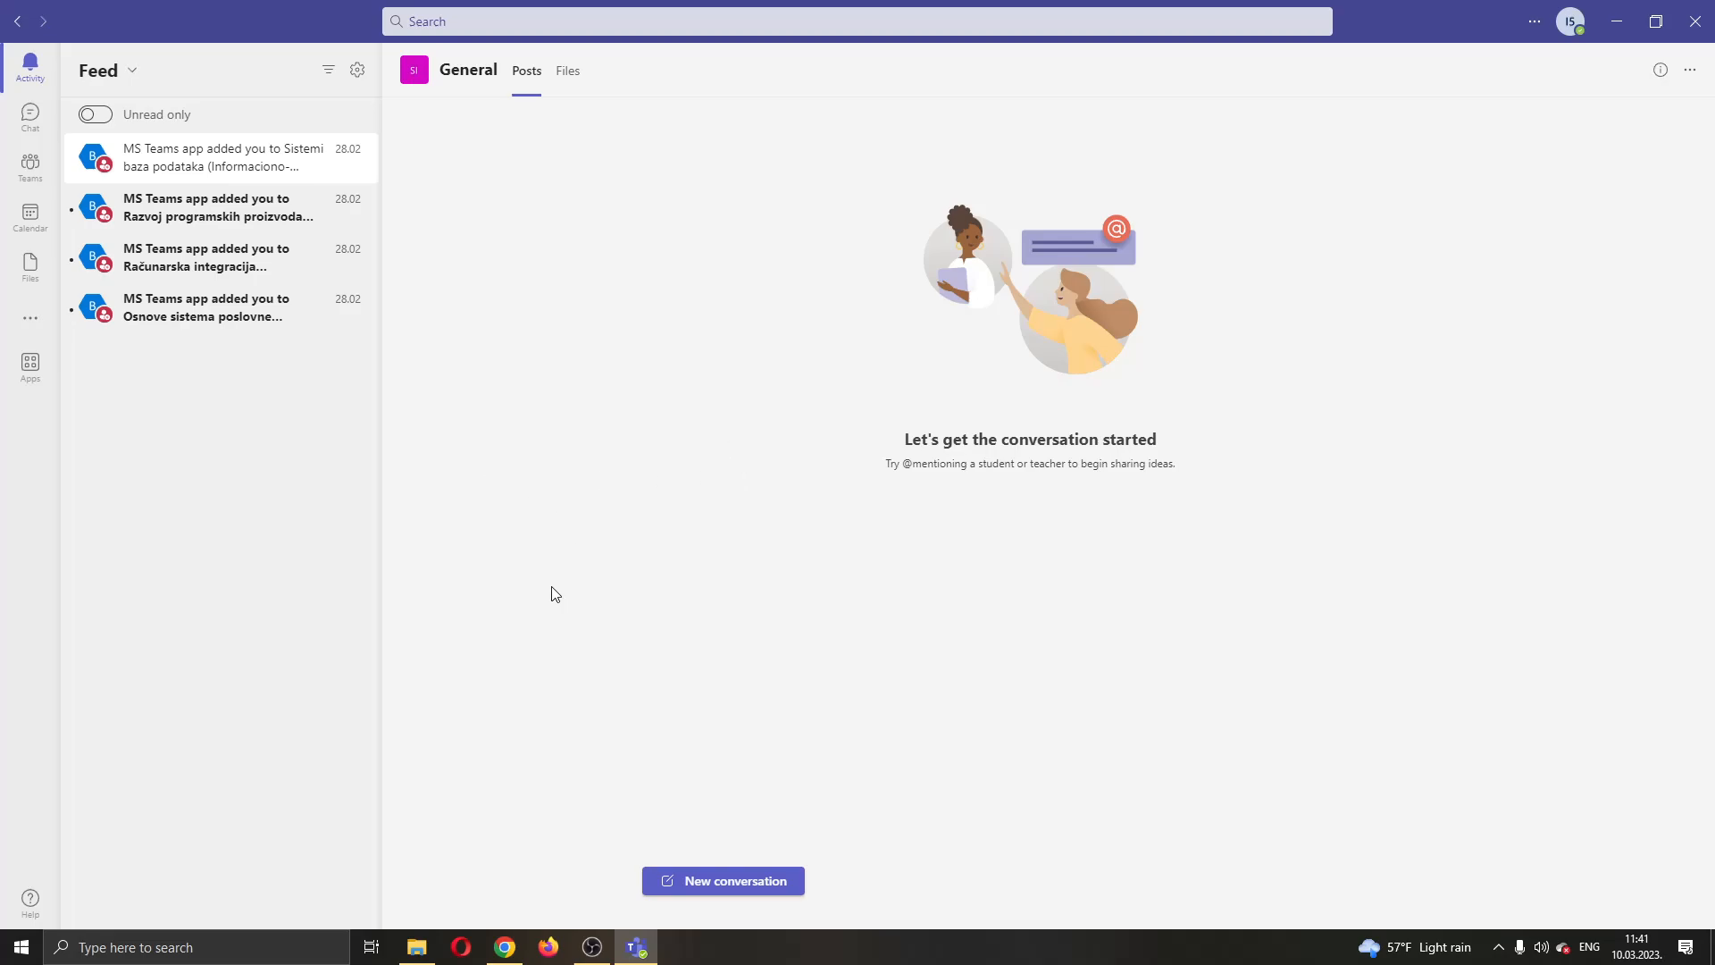
pyautogui.moveTo(529, 566)
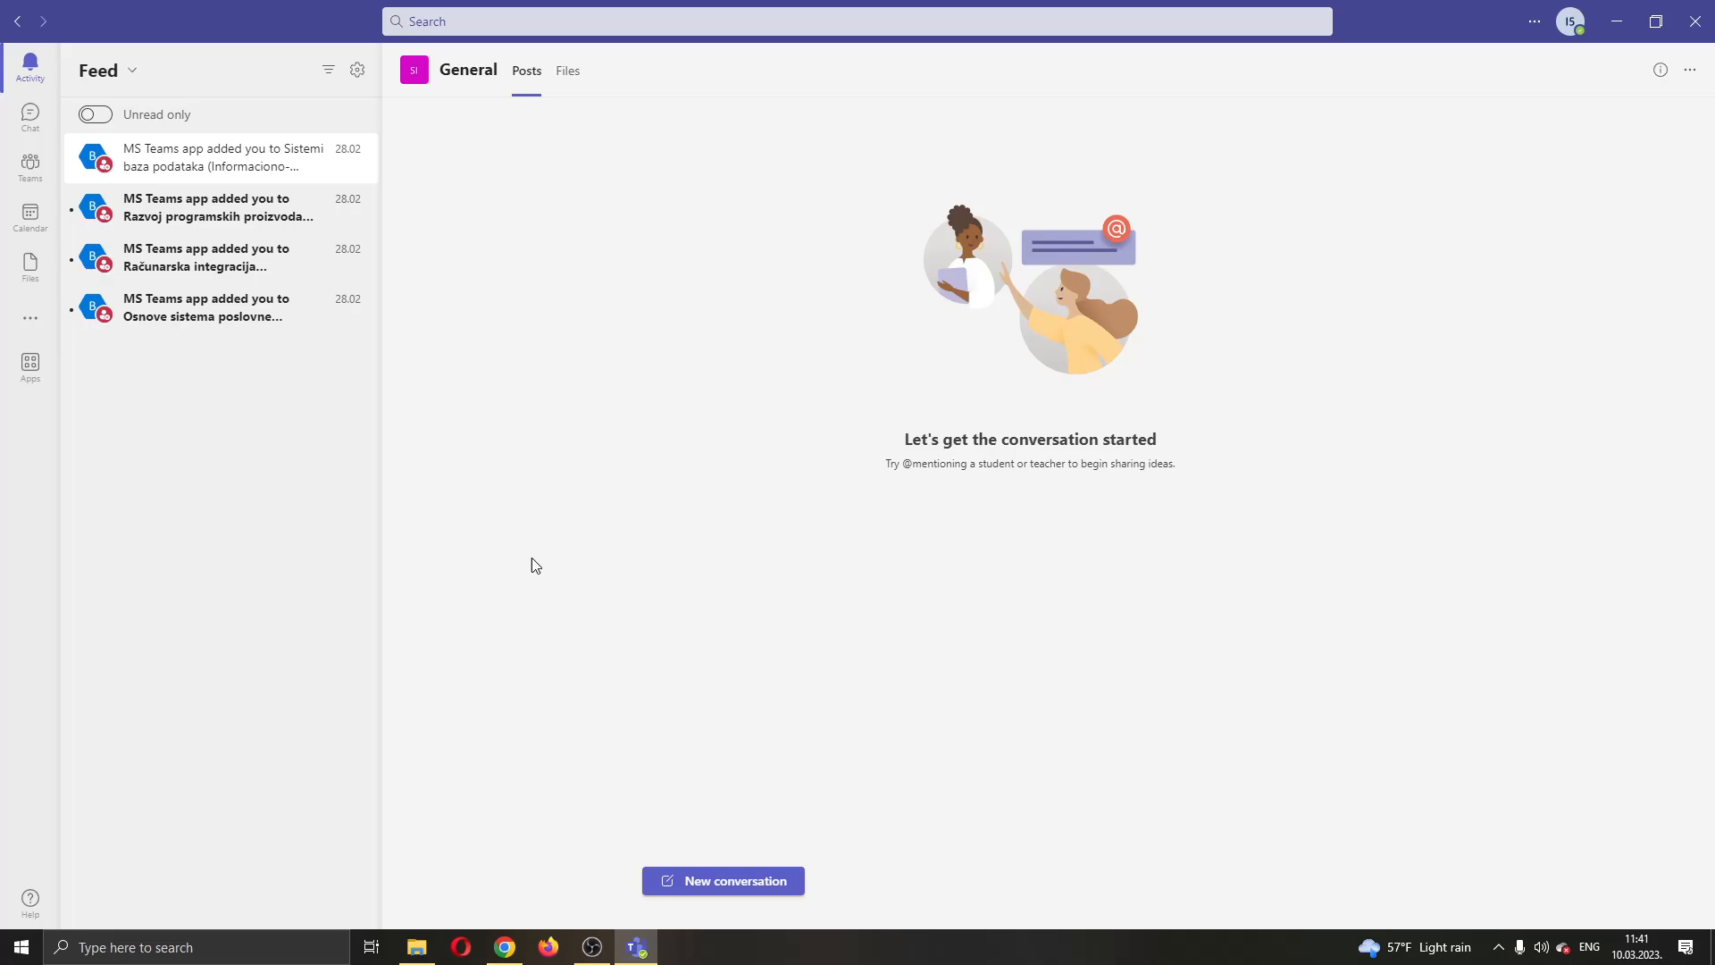
pyautogui.moveTo(961, 425)
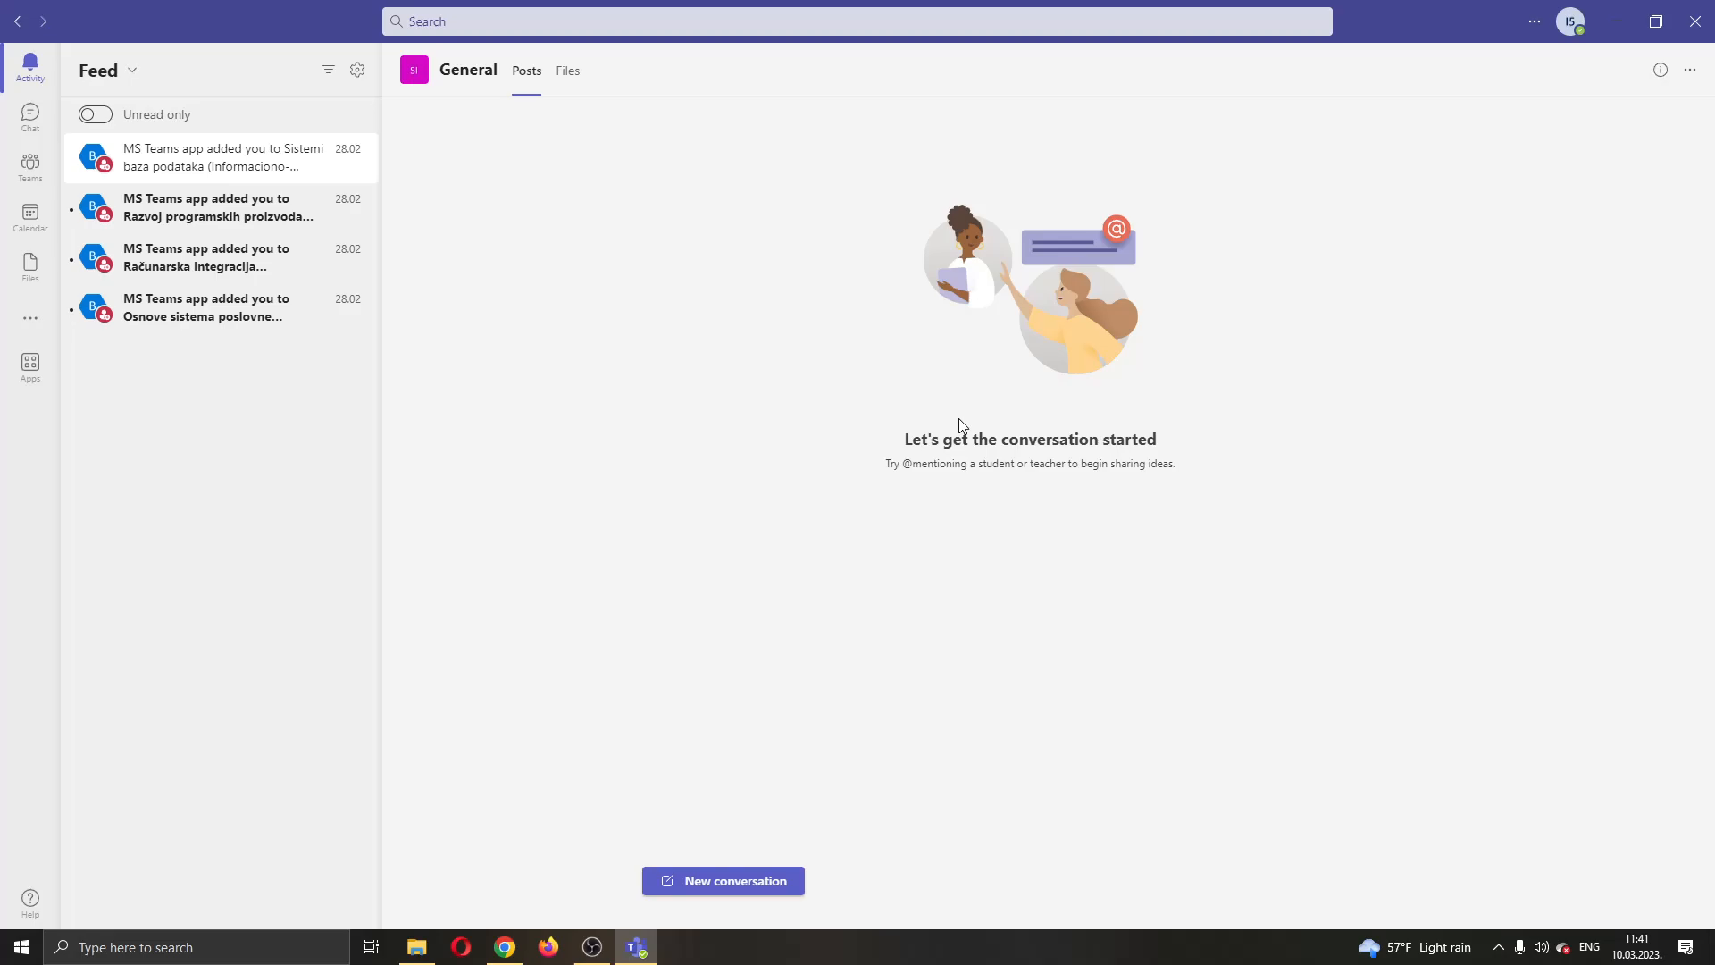
pyautogui.moveTo(720, 362)
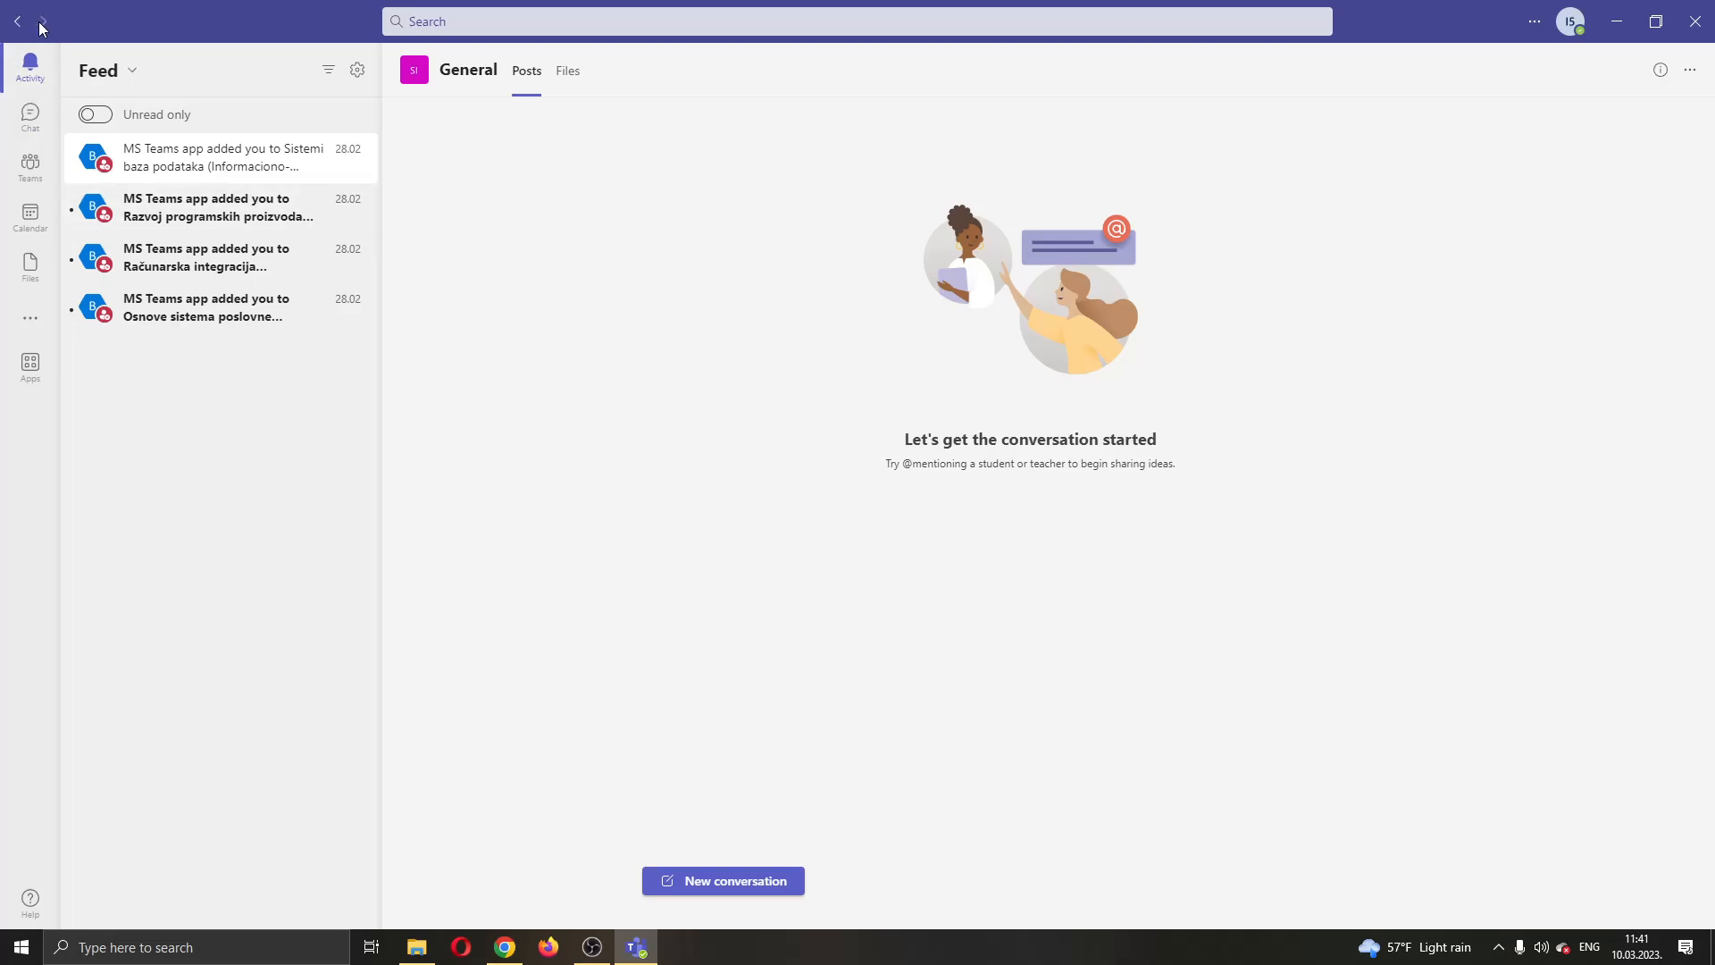
pyautogui.moveTo(652, 329)
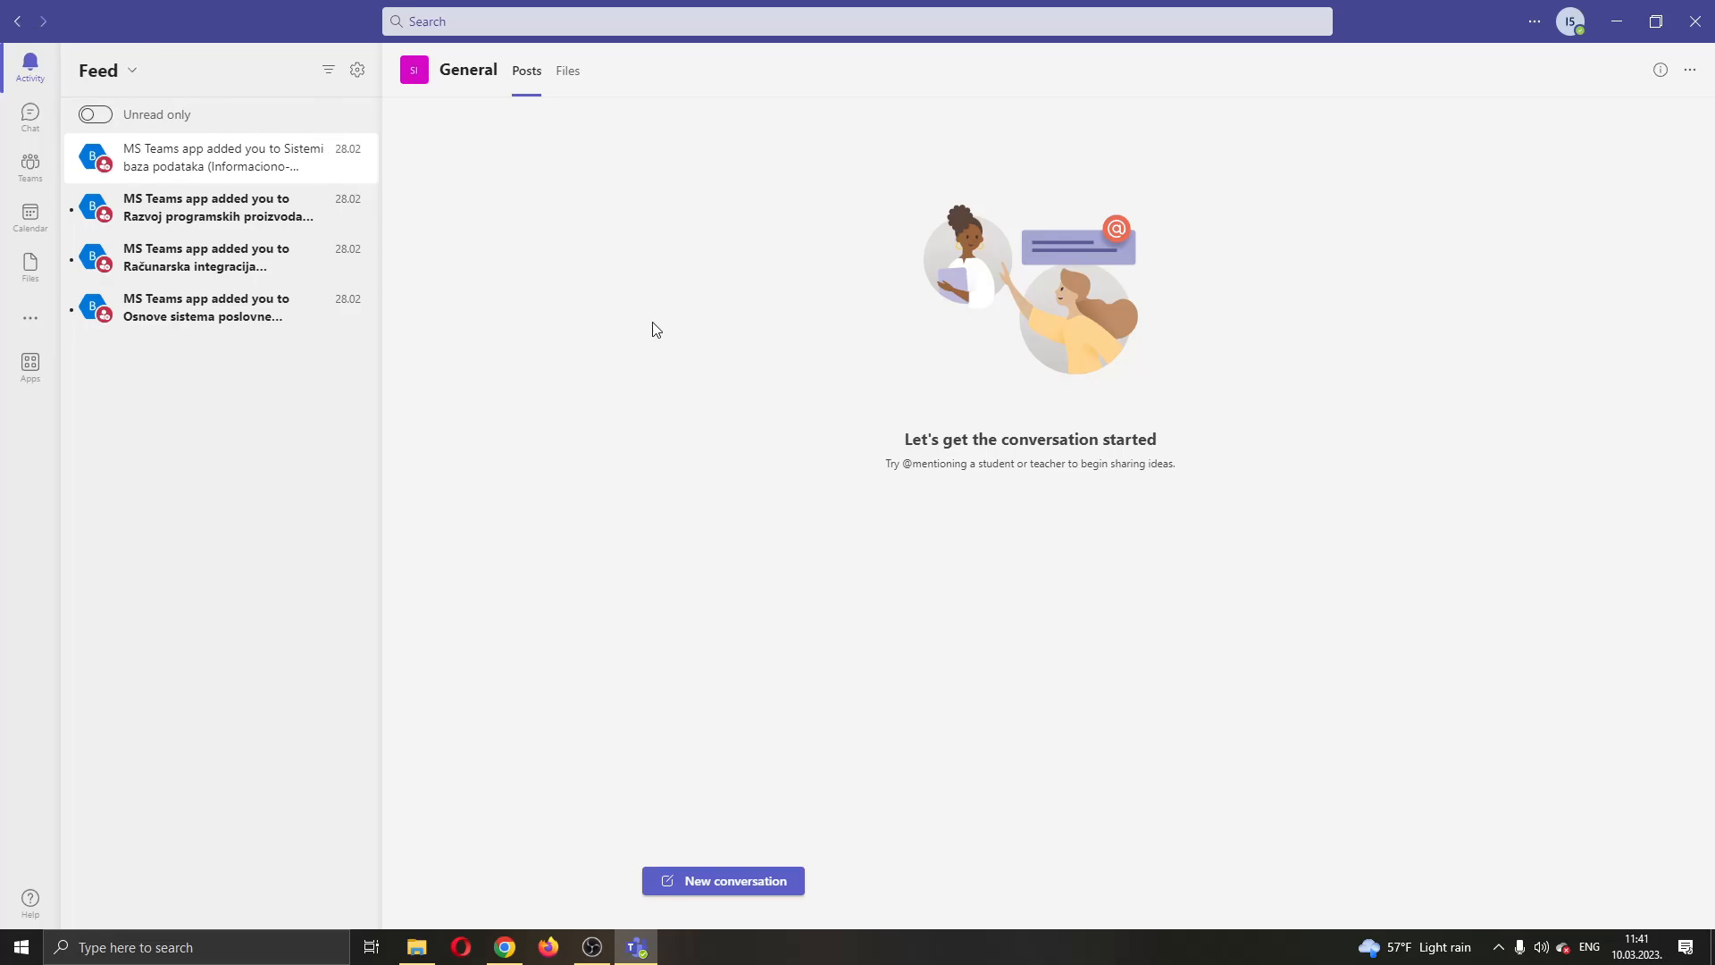
pyautogui.moveTo(1220, 350)
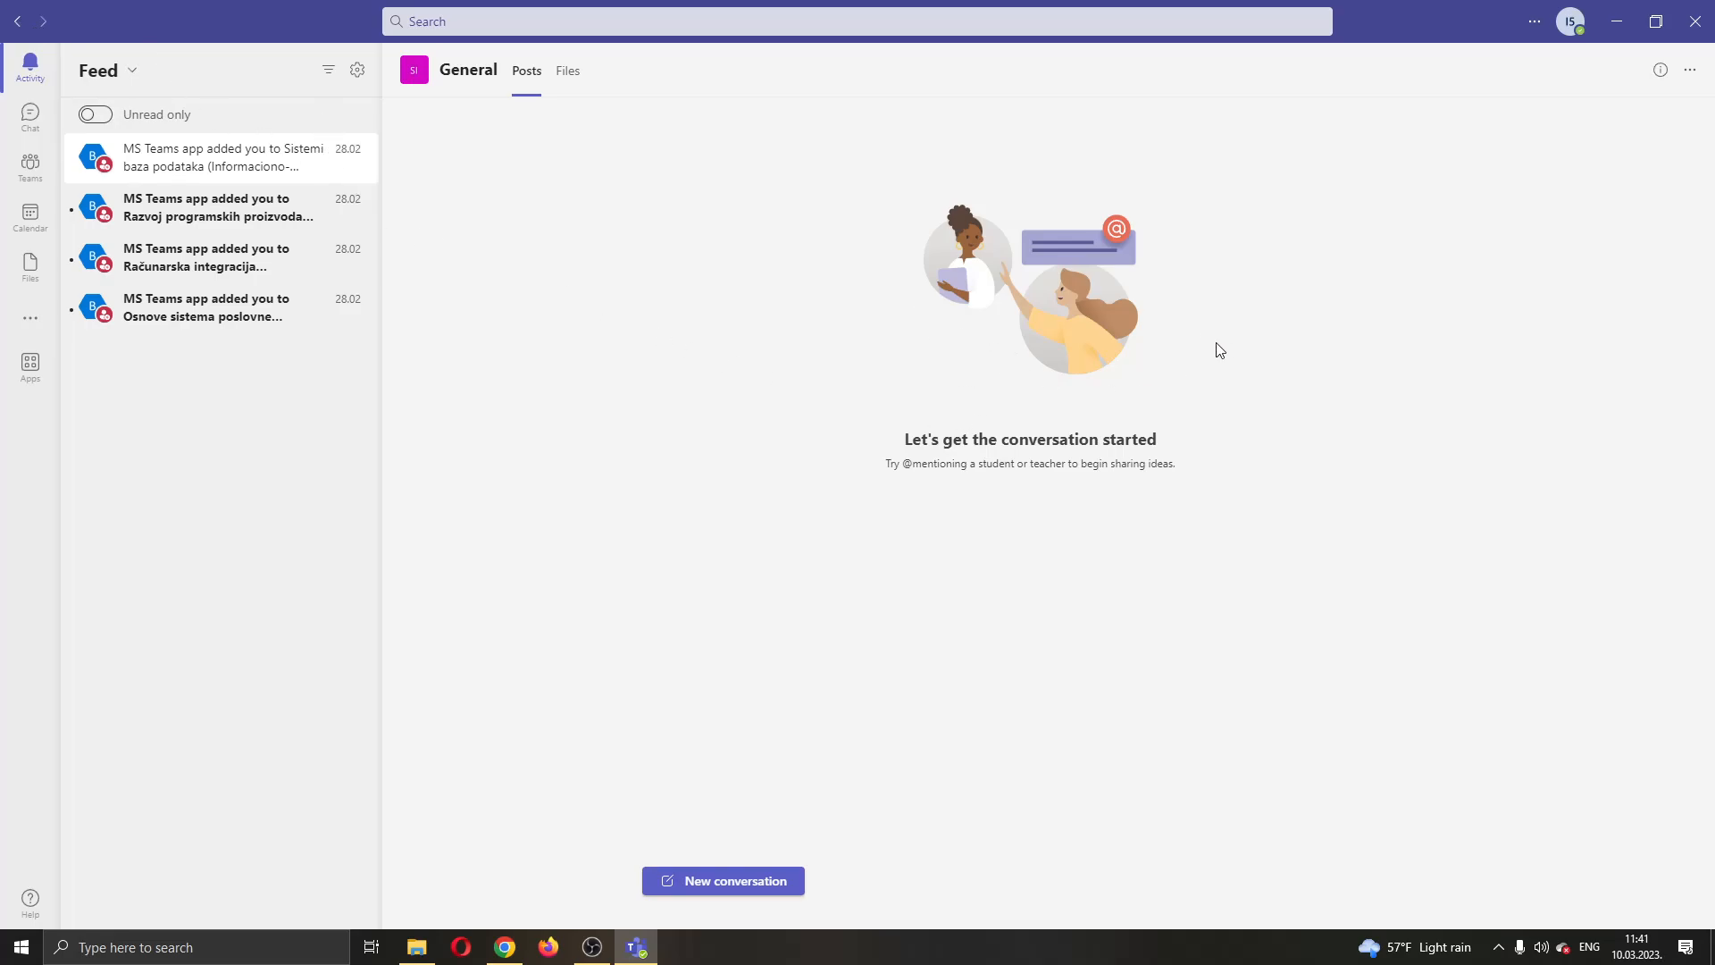
pyautogui.moveTo(1288, 332)
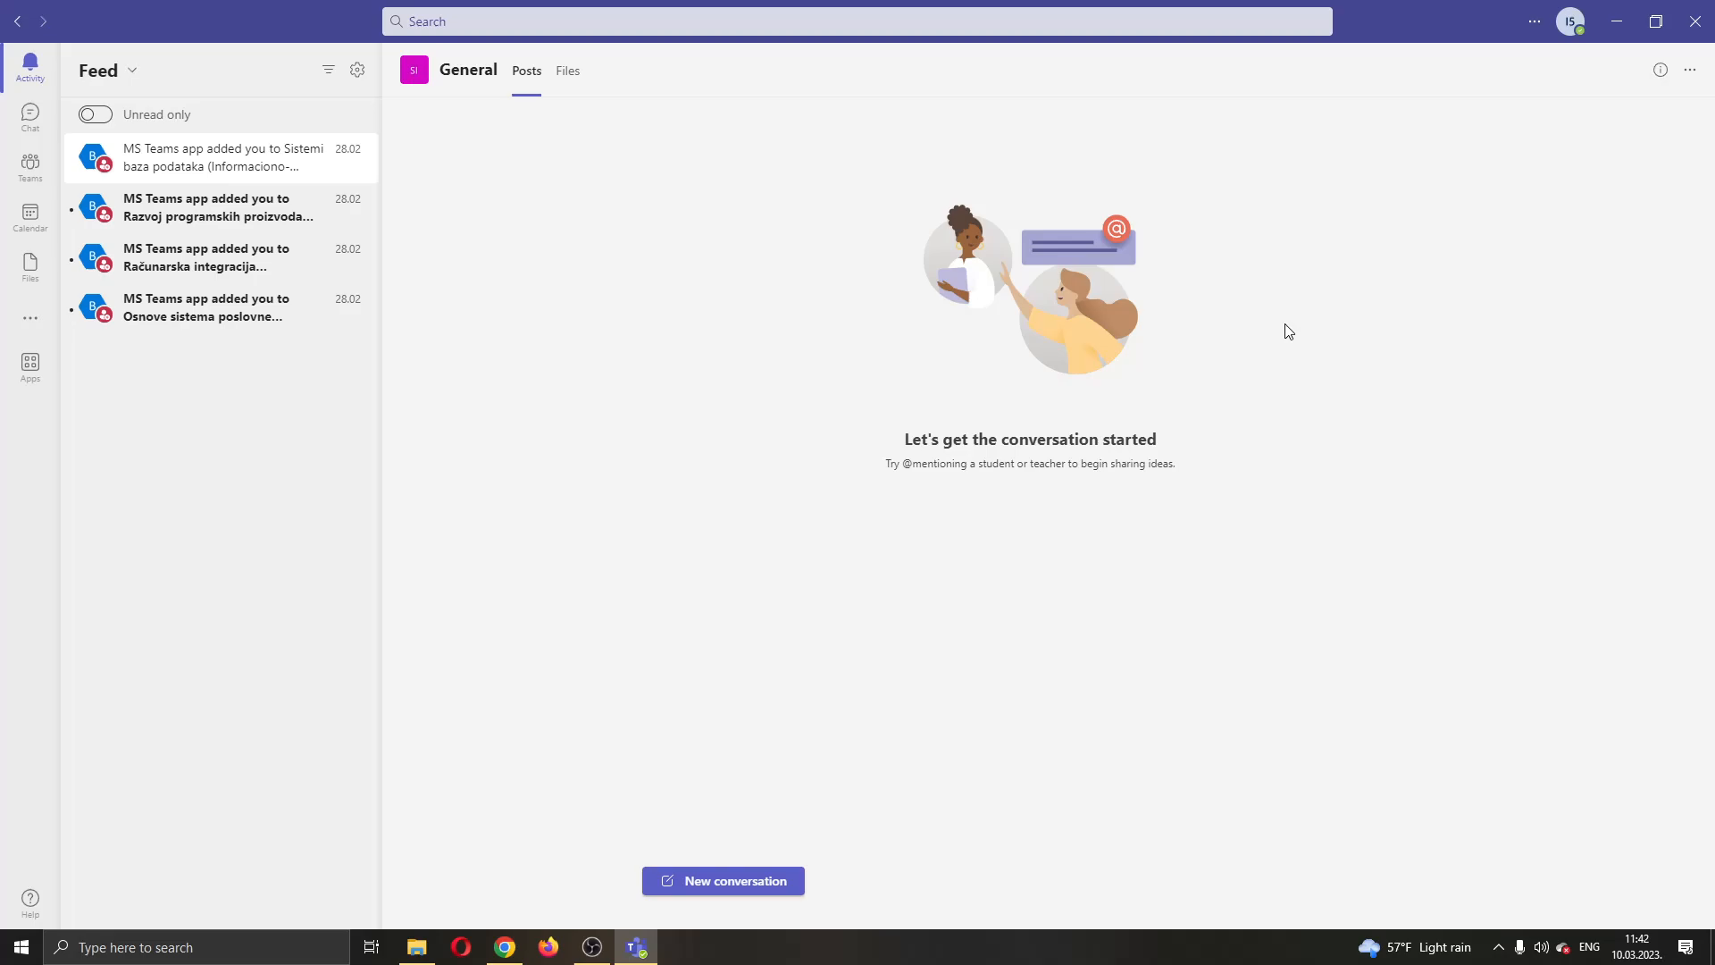
pyautogui.moveTo(845, 619)
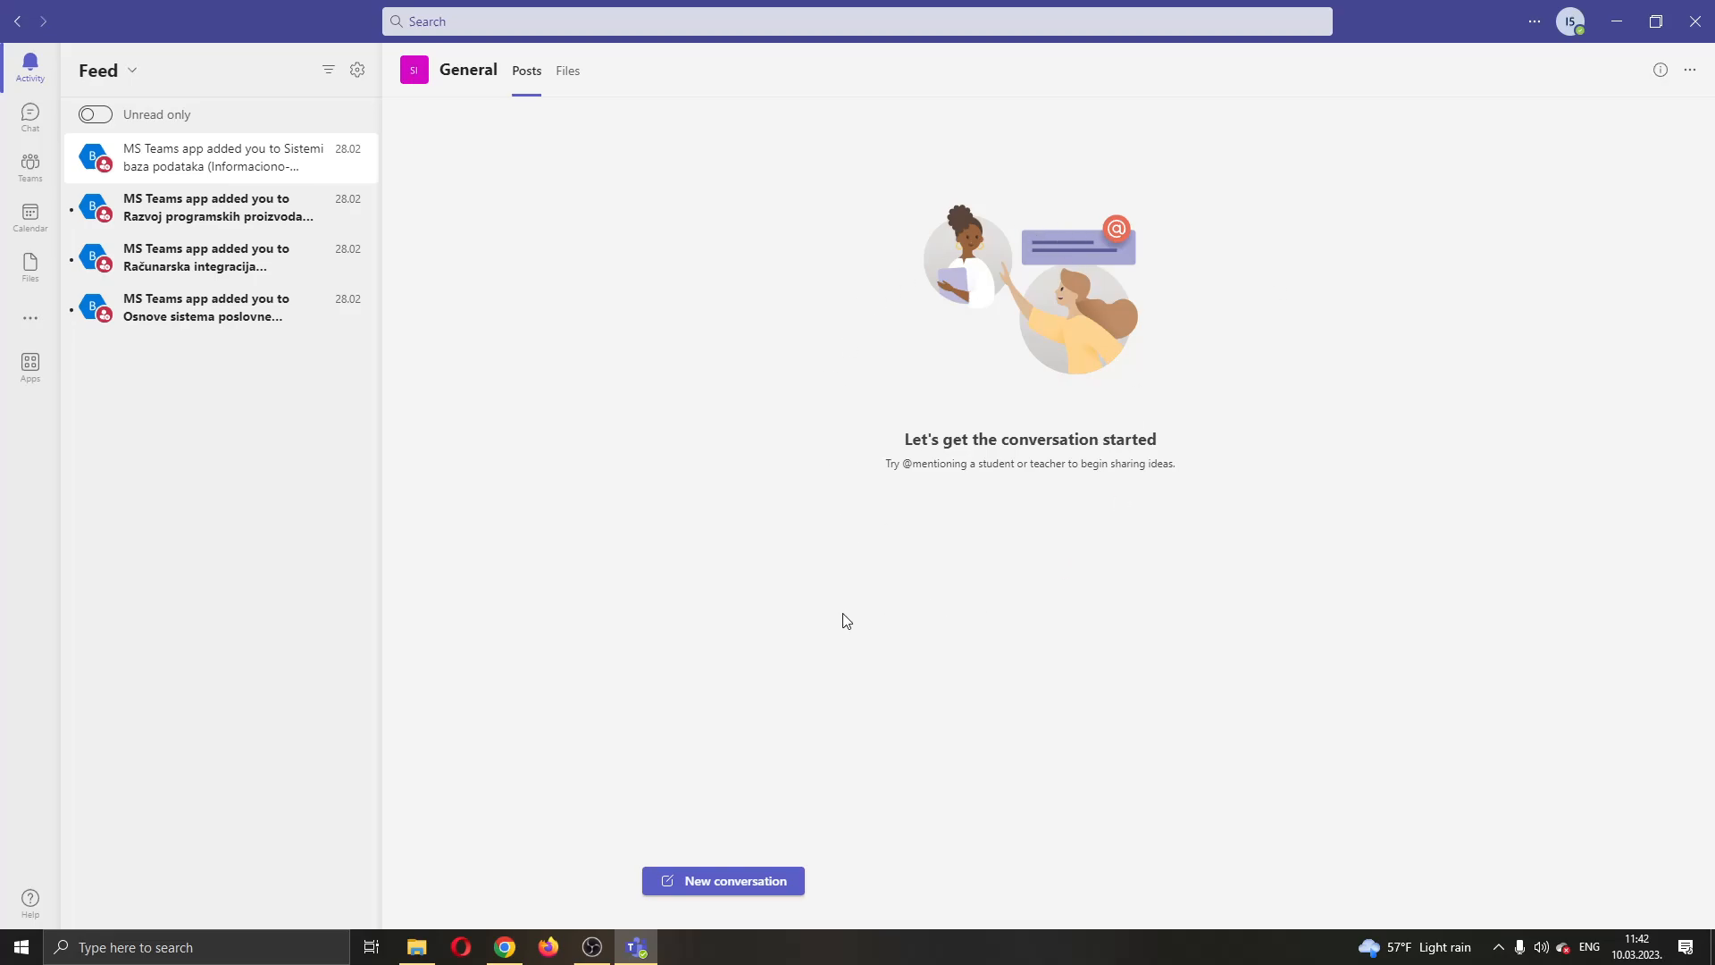
pyautogui.moveTo(9, 97)
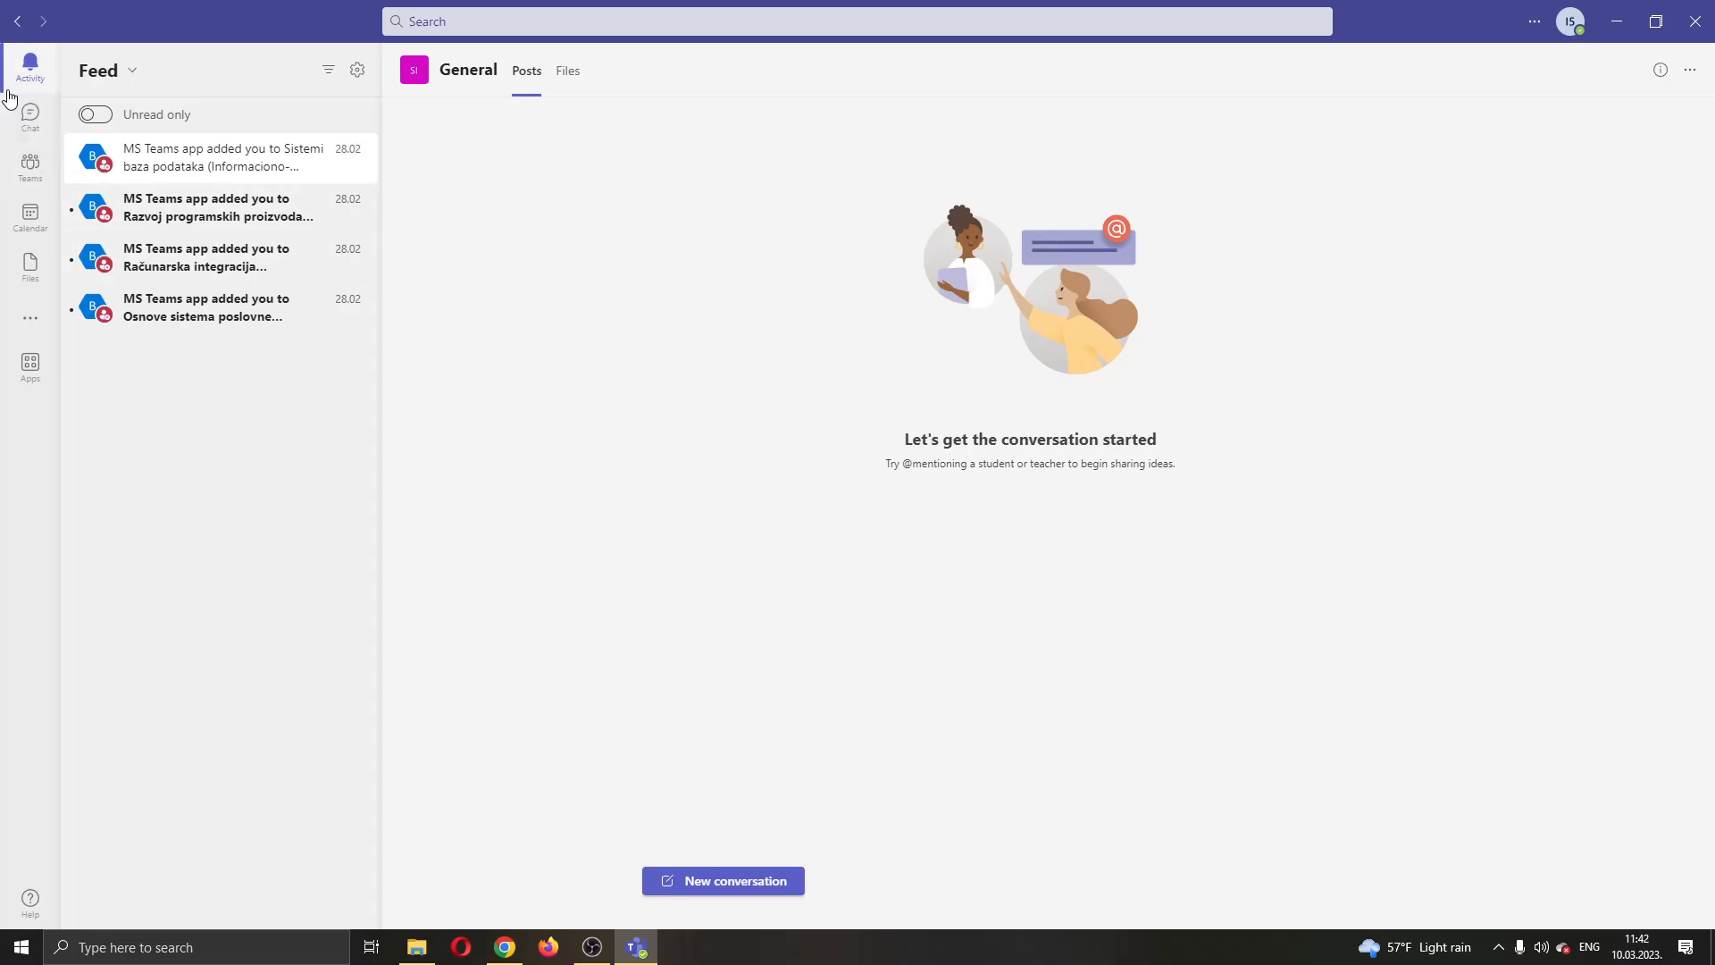
pyautogui.moveTo(32, 66)
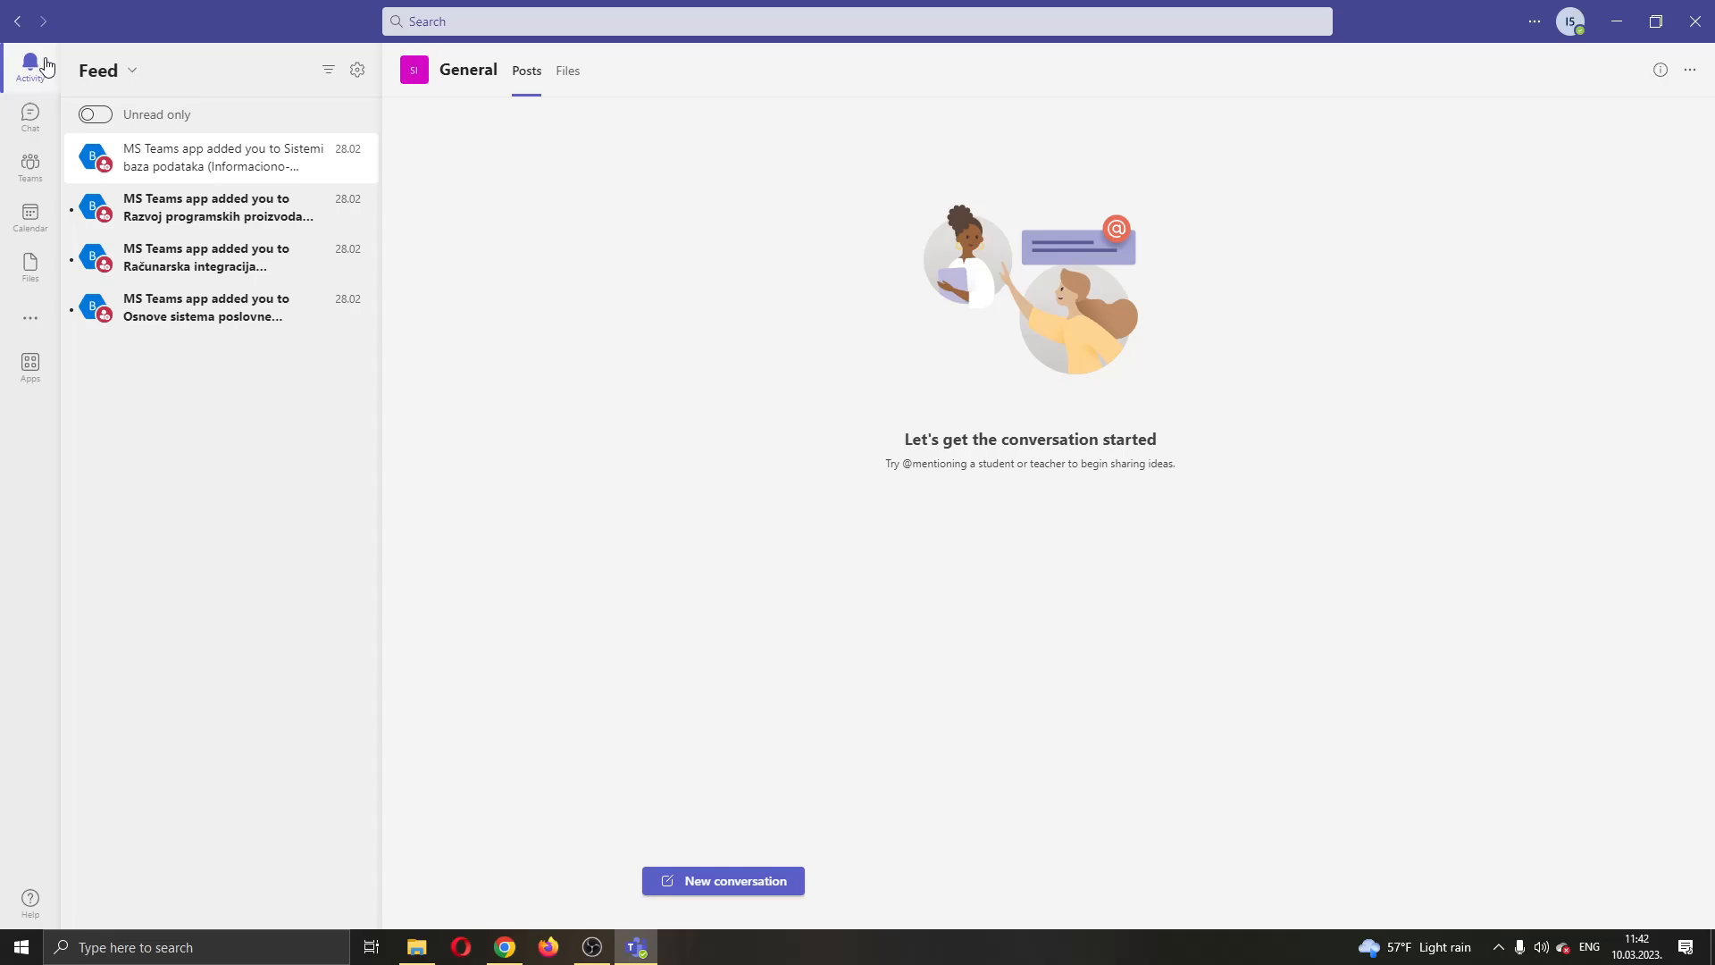
pyautogui.moveTo(46, 72)
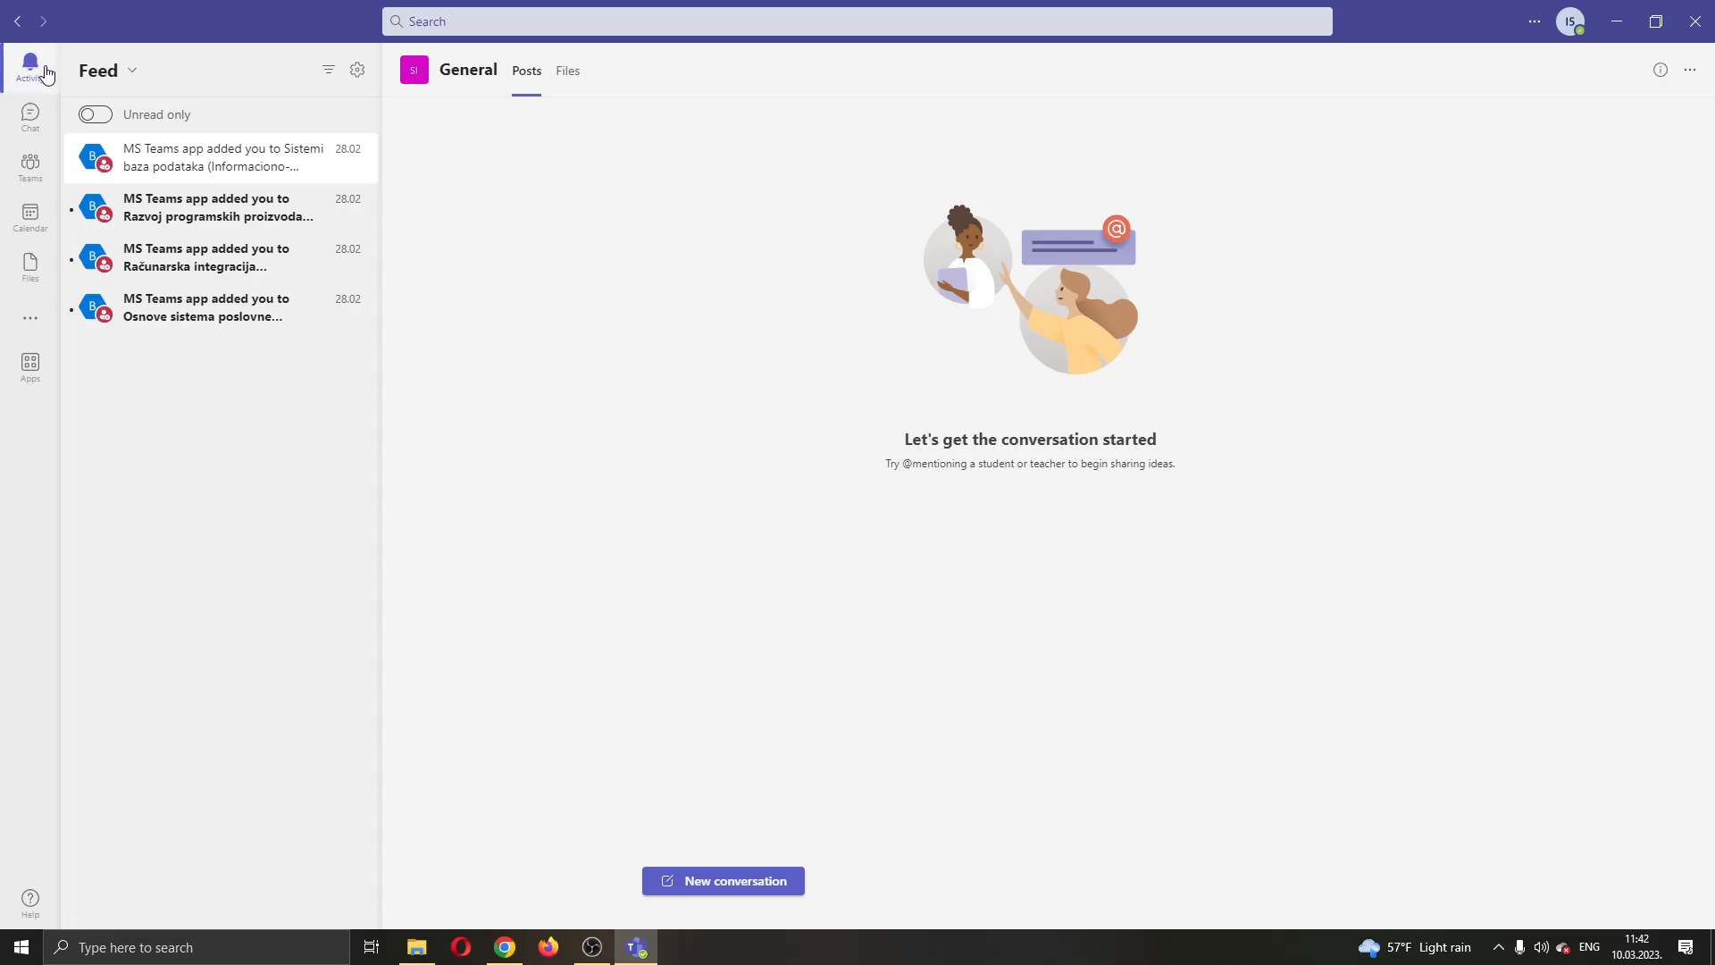
pyautogui.moveTo(102, 293)
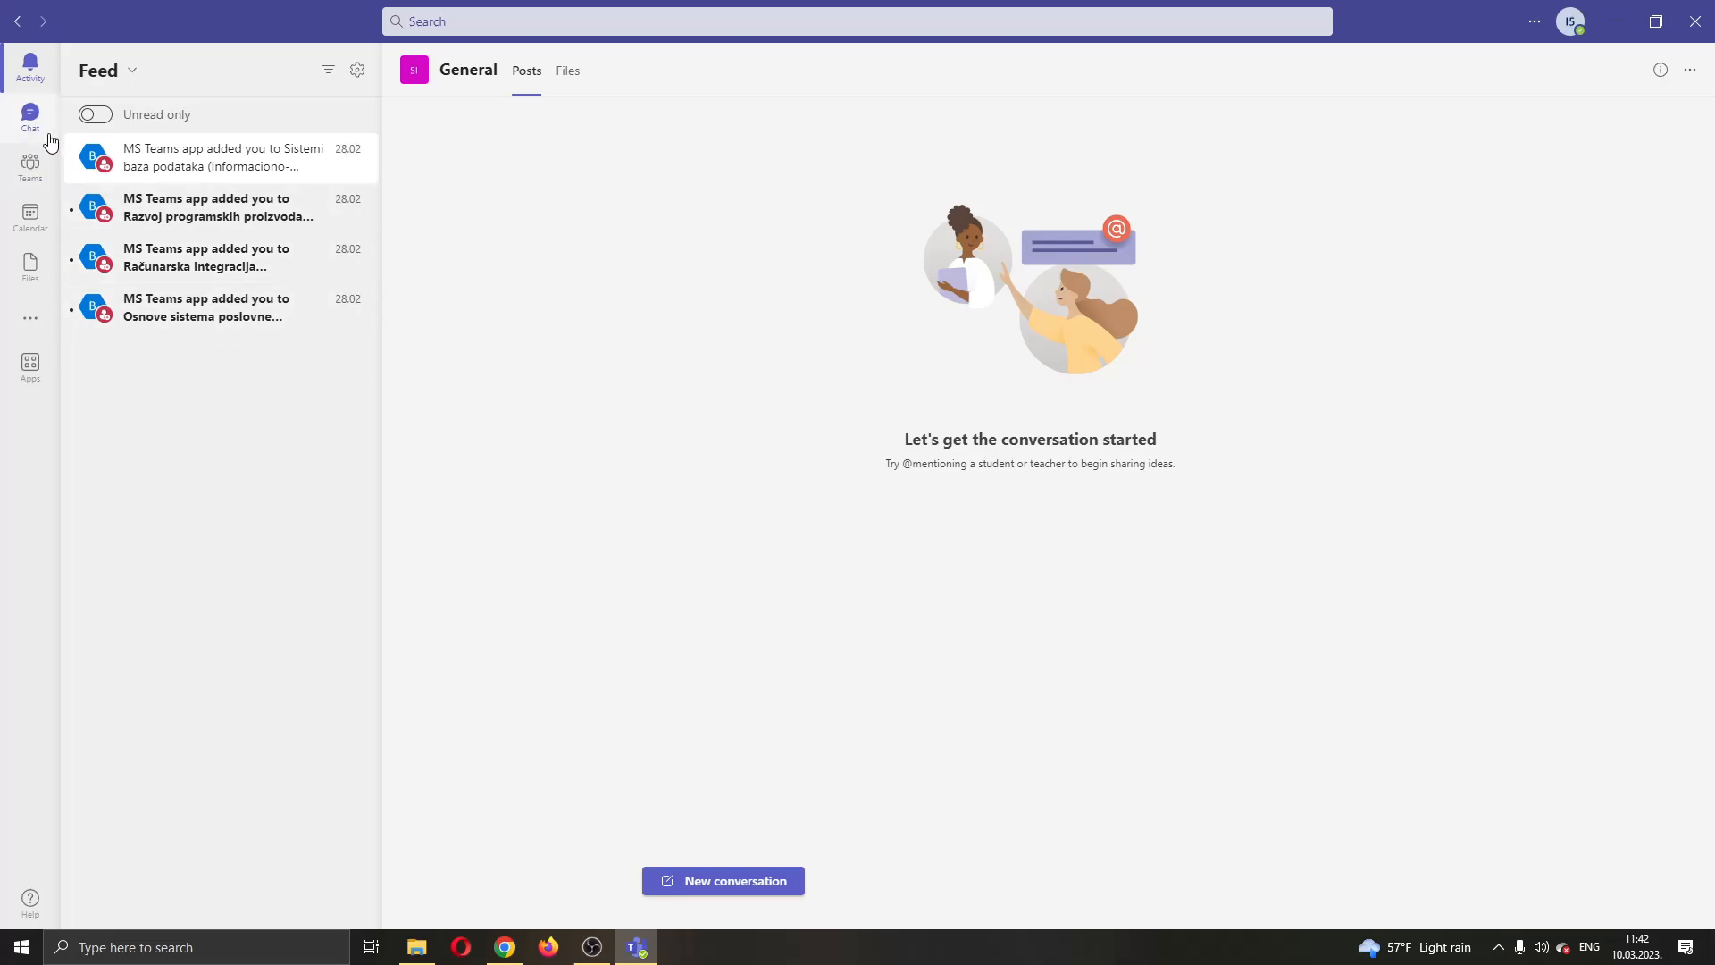
# Switch to Chat so the PBP projektni zadatak - Štamparija conversation is shown.
pyautogui.click(30, 118)
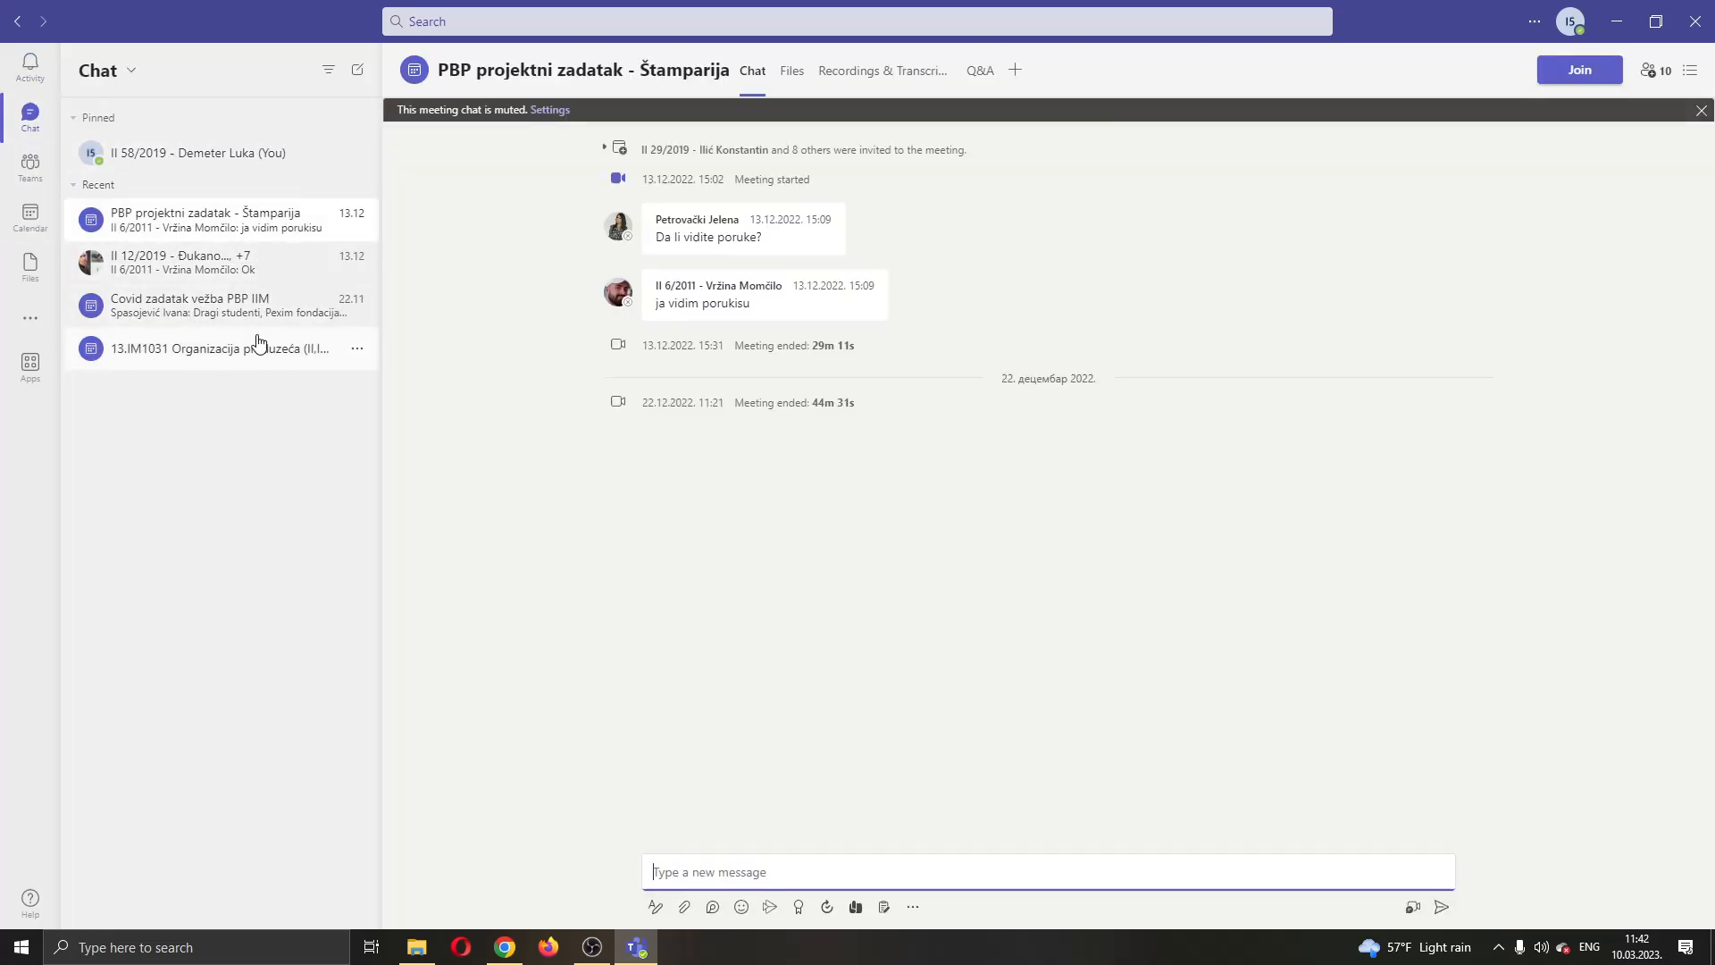
pyautogui.moveTo(225, 372)
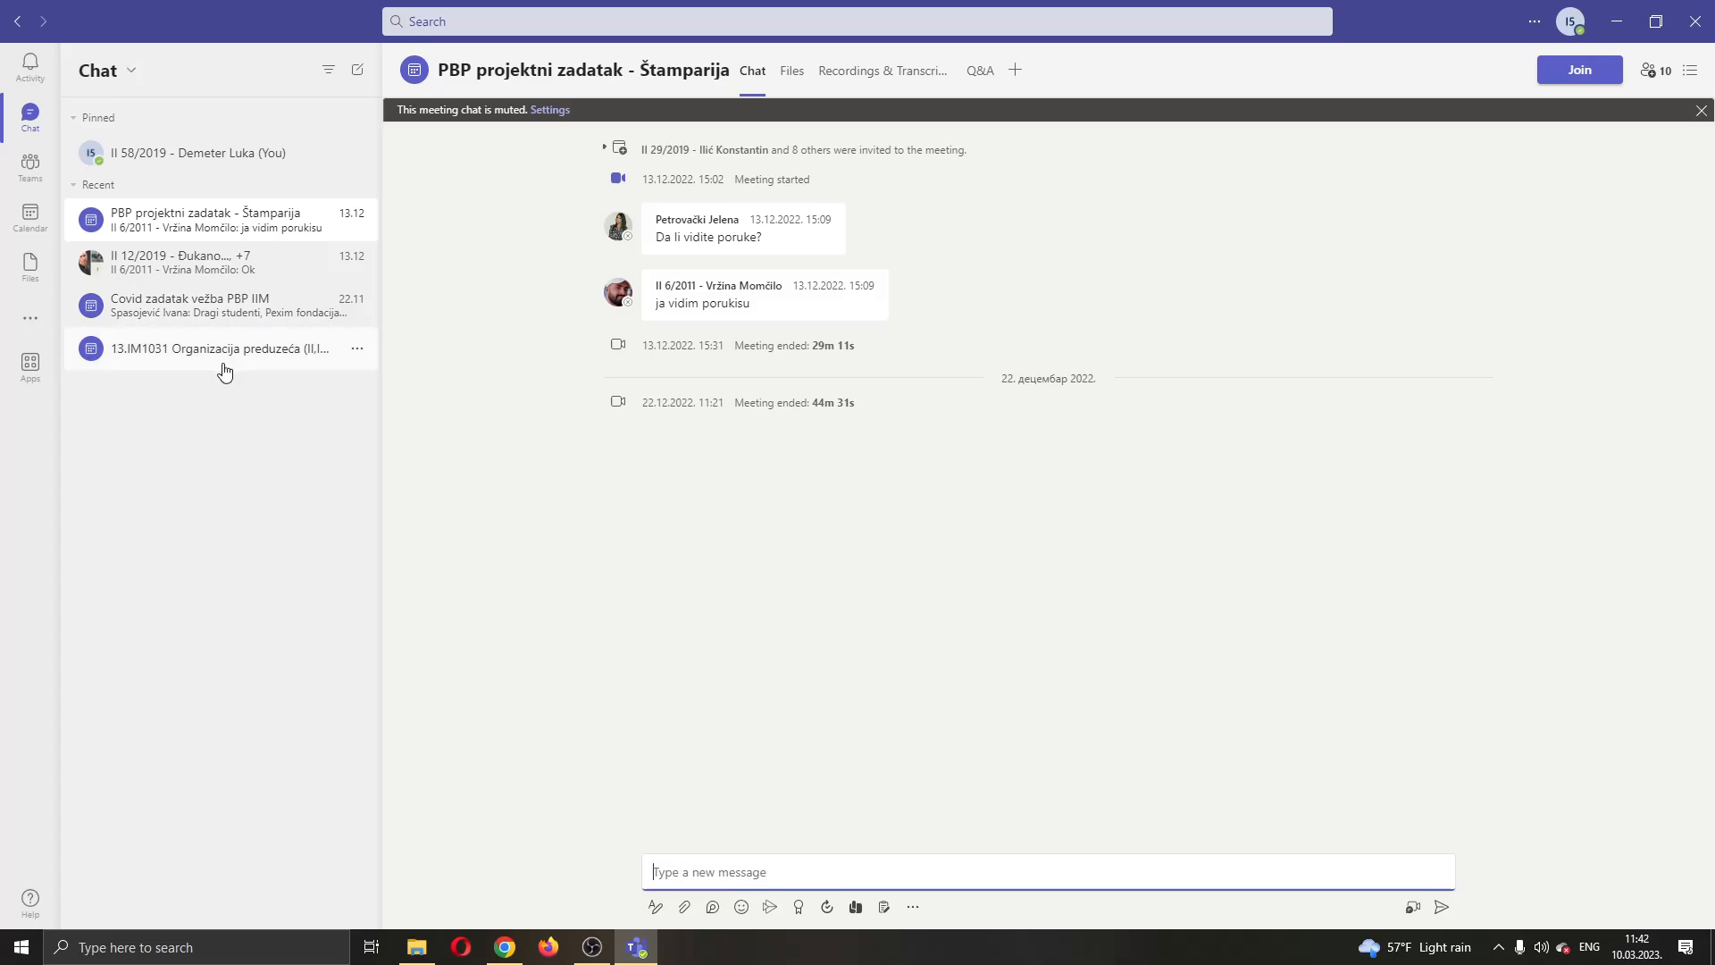
pyautogui.moveTo(225, 213)
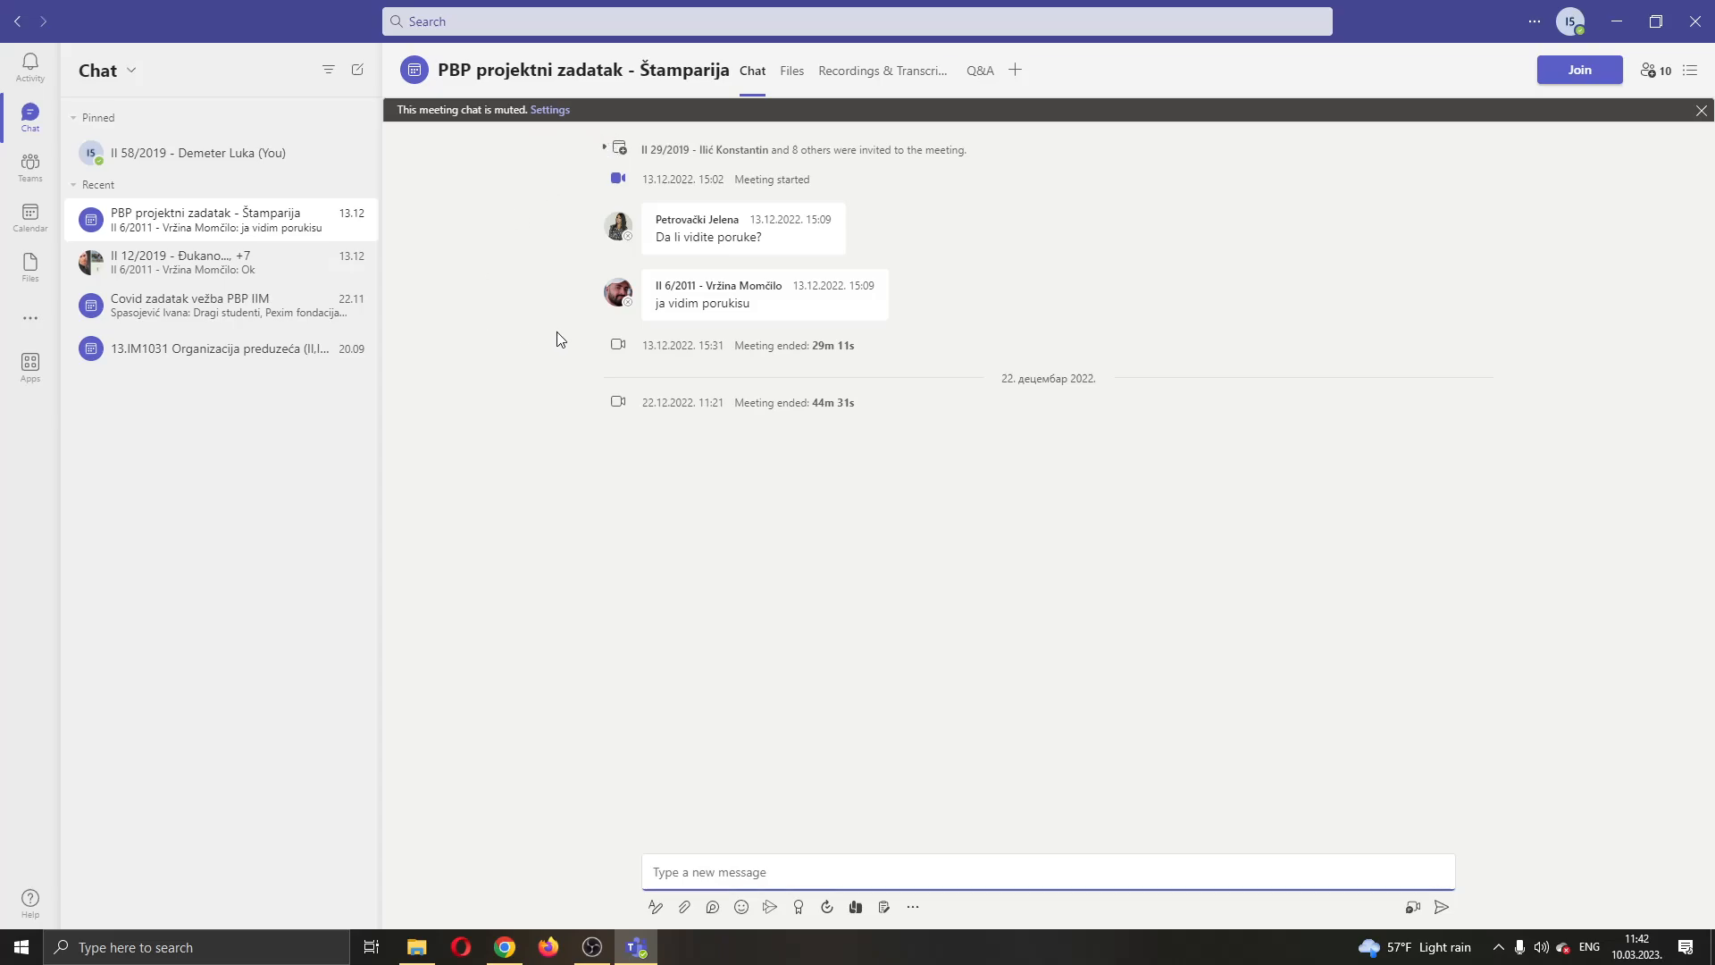
pyautogui.moveTo(559, 333)
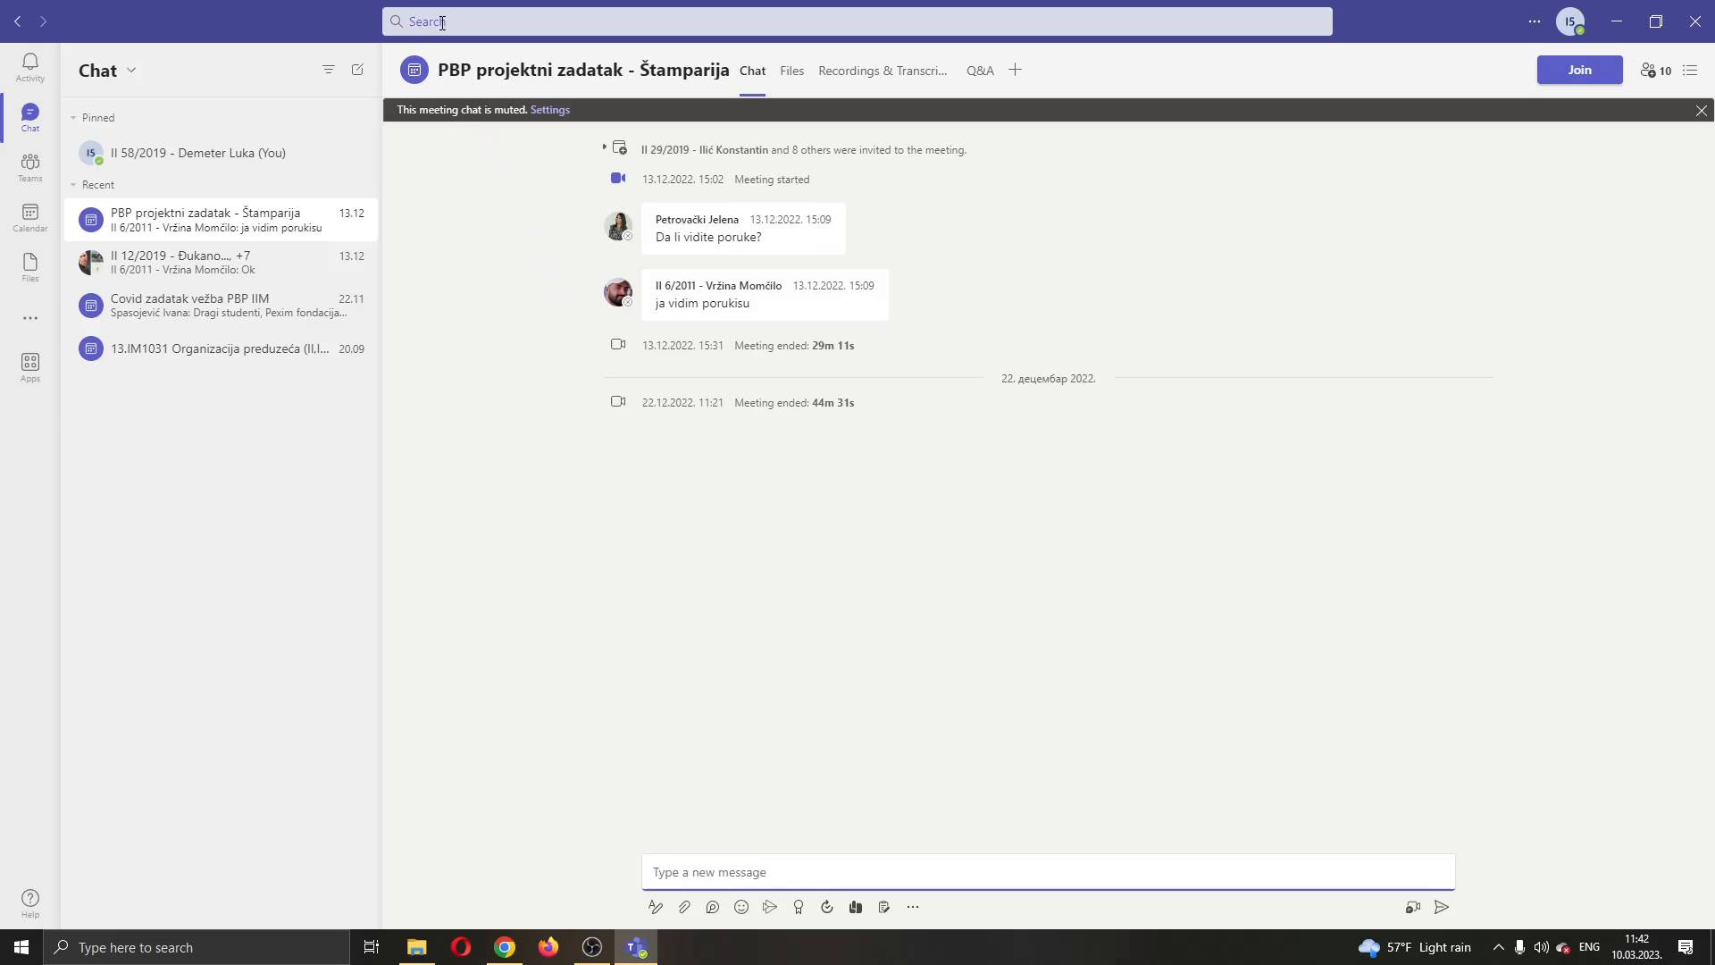
# Search Teams for 'ocenu' and browse the matching old messages across channels and meeting chats.
pyautogui.write('ocenu')
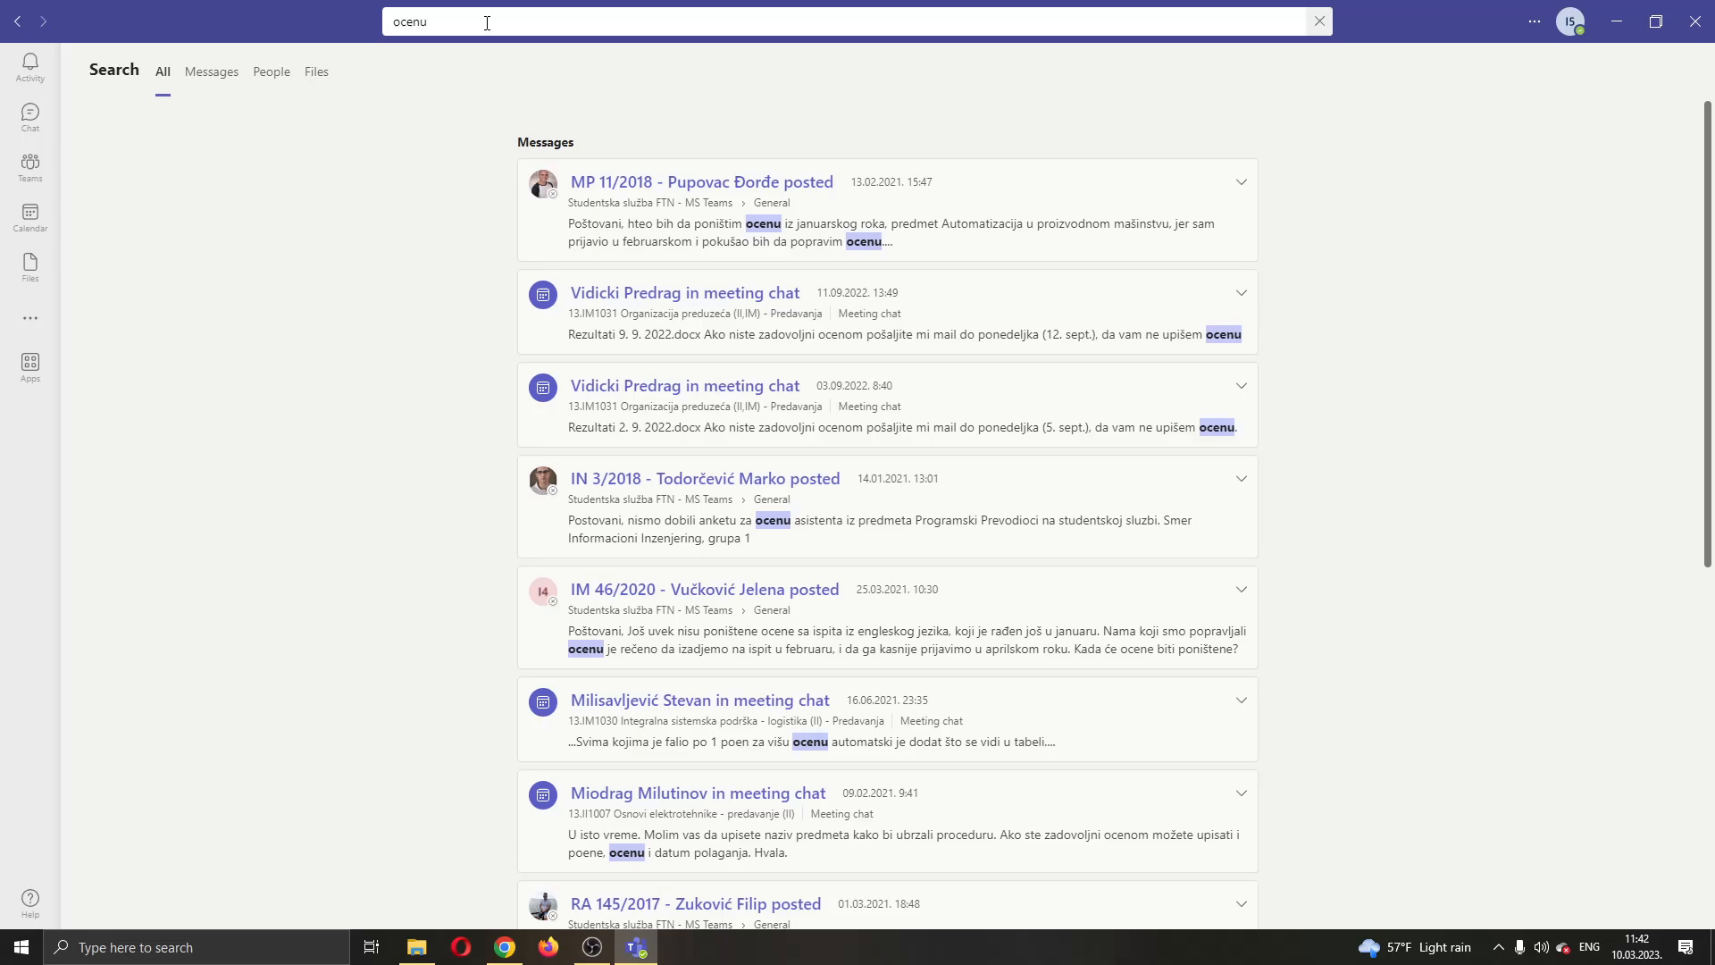
pyautogui.scroll(-3)
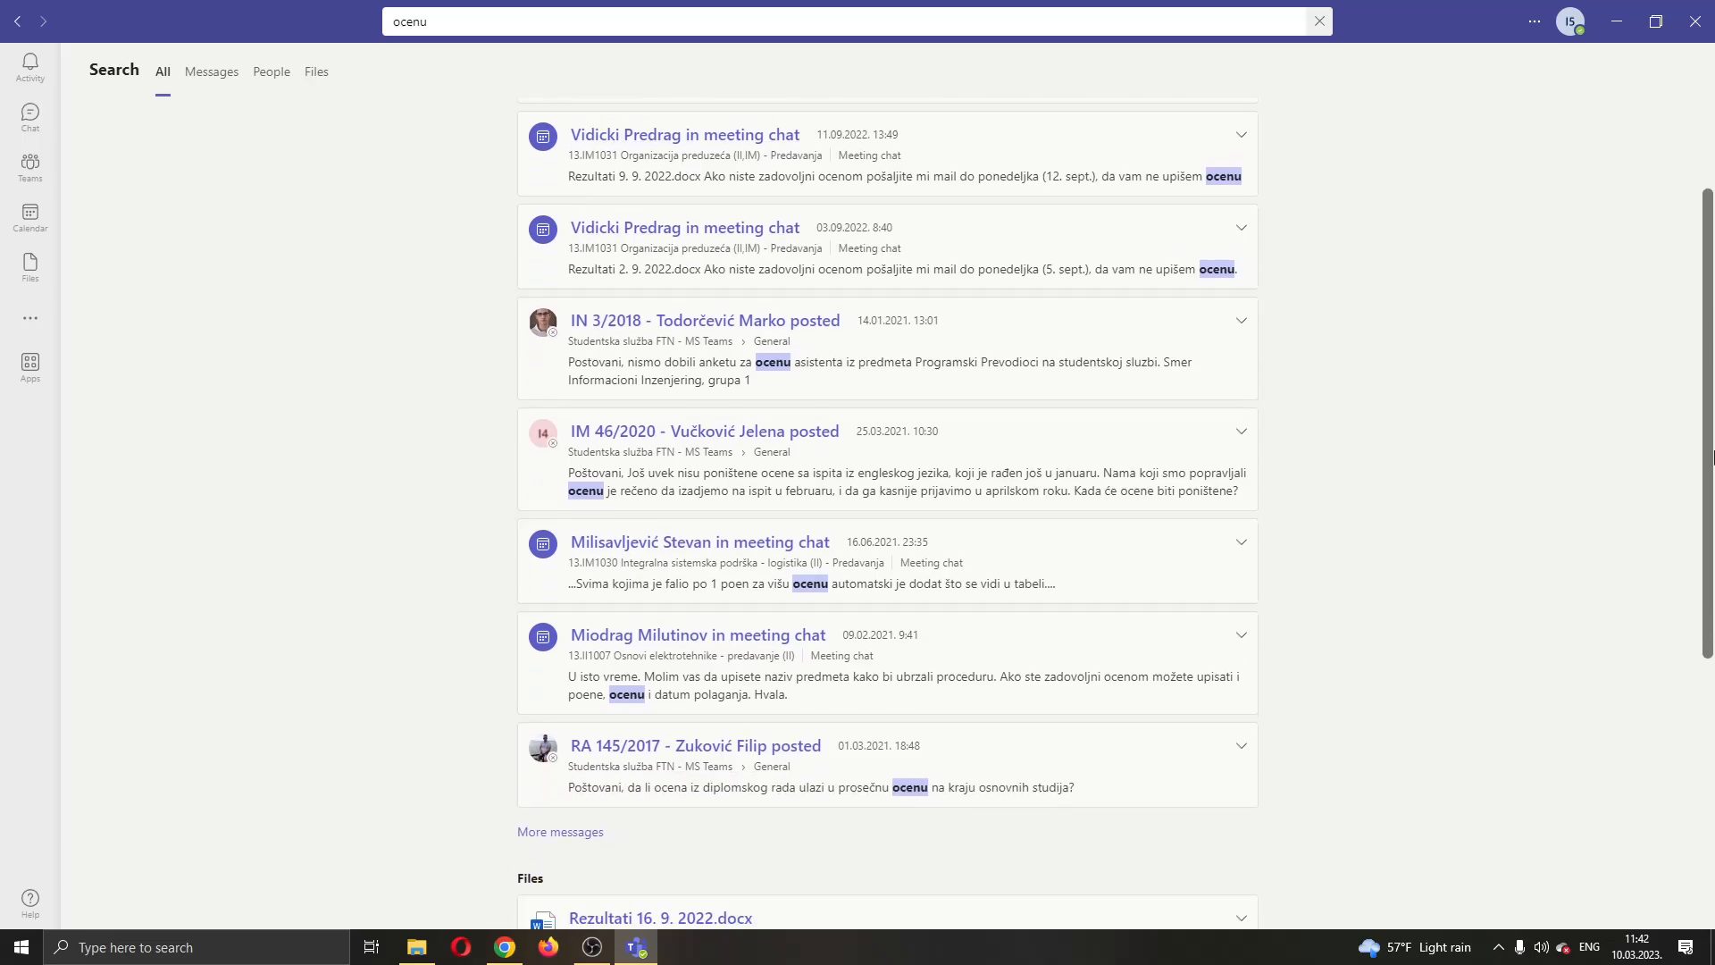
pyautogui.scroll(-3)
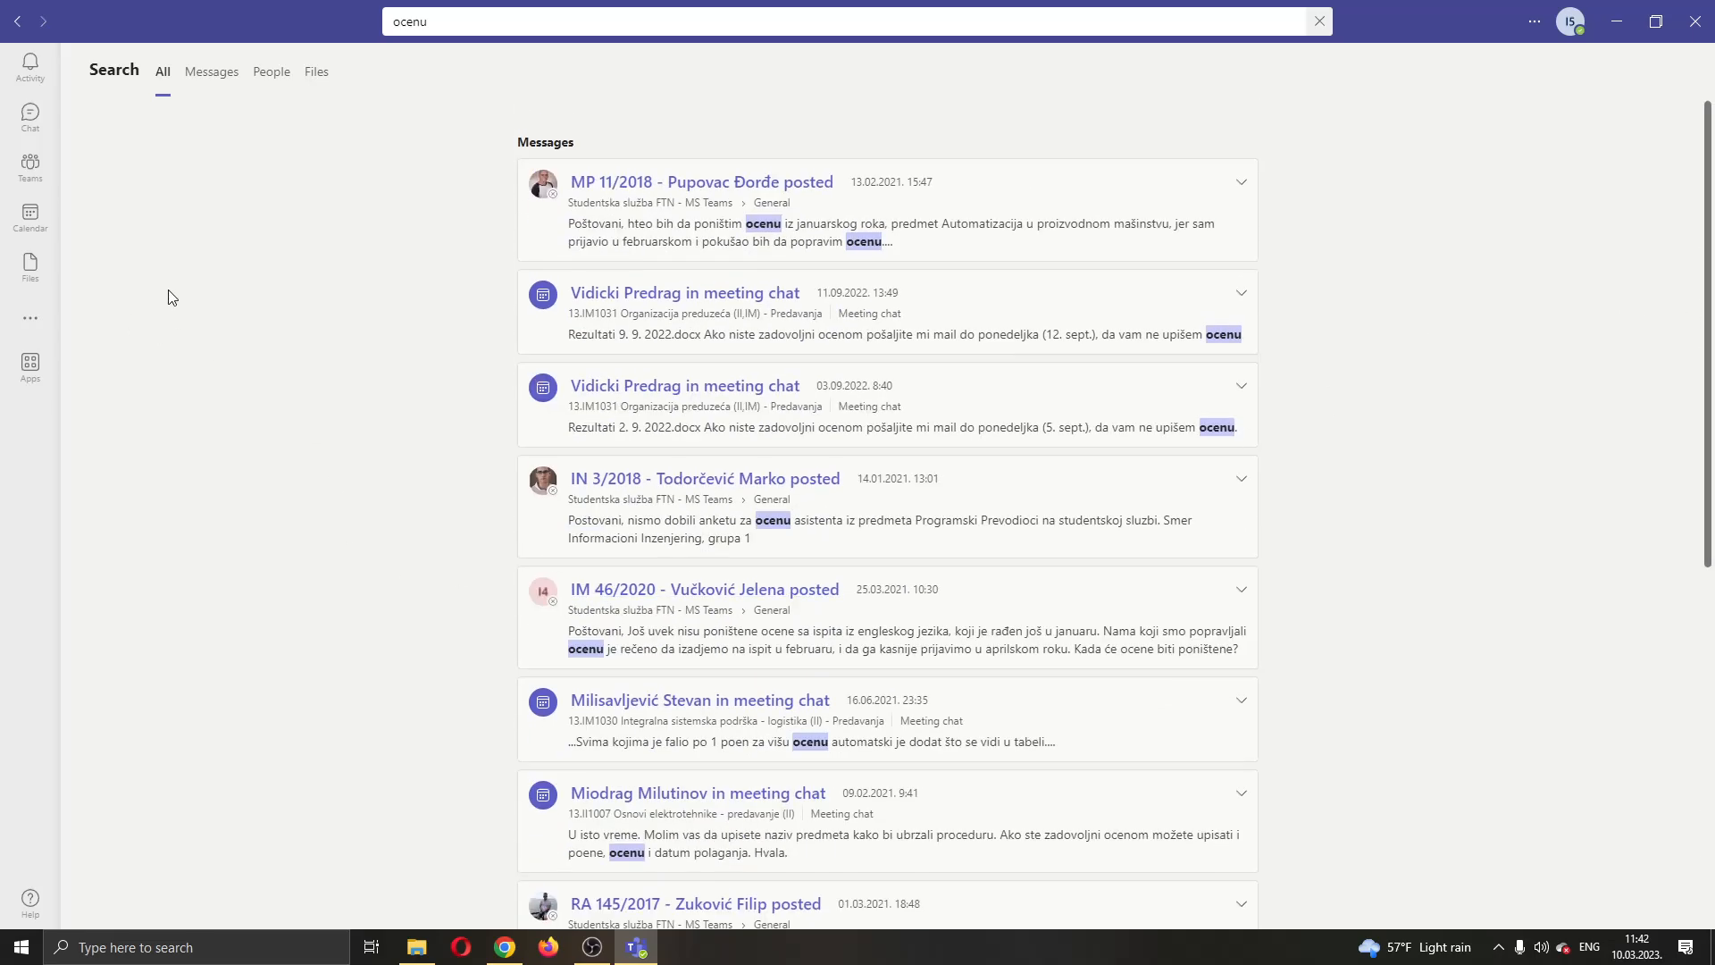
pyautogui.moveTo(436, 339)
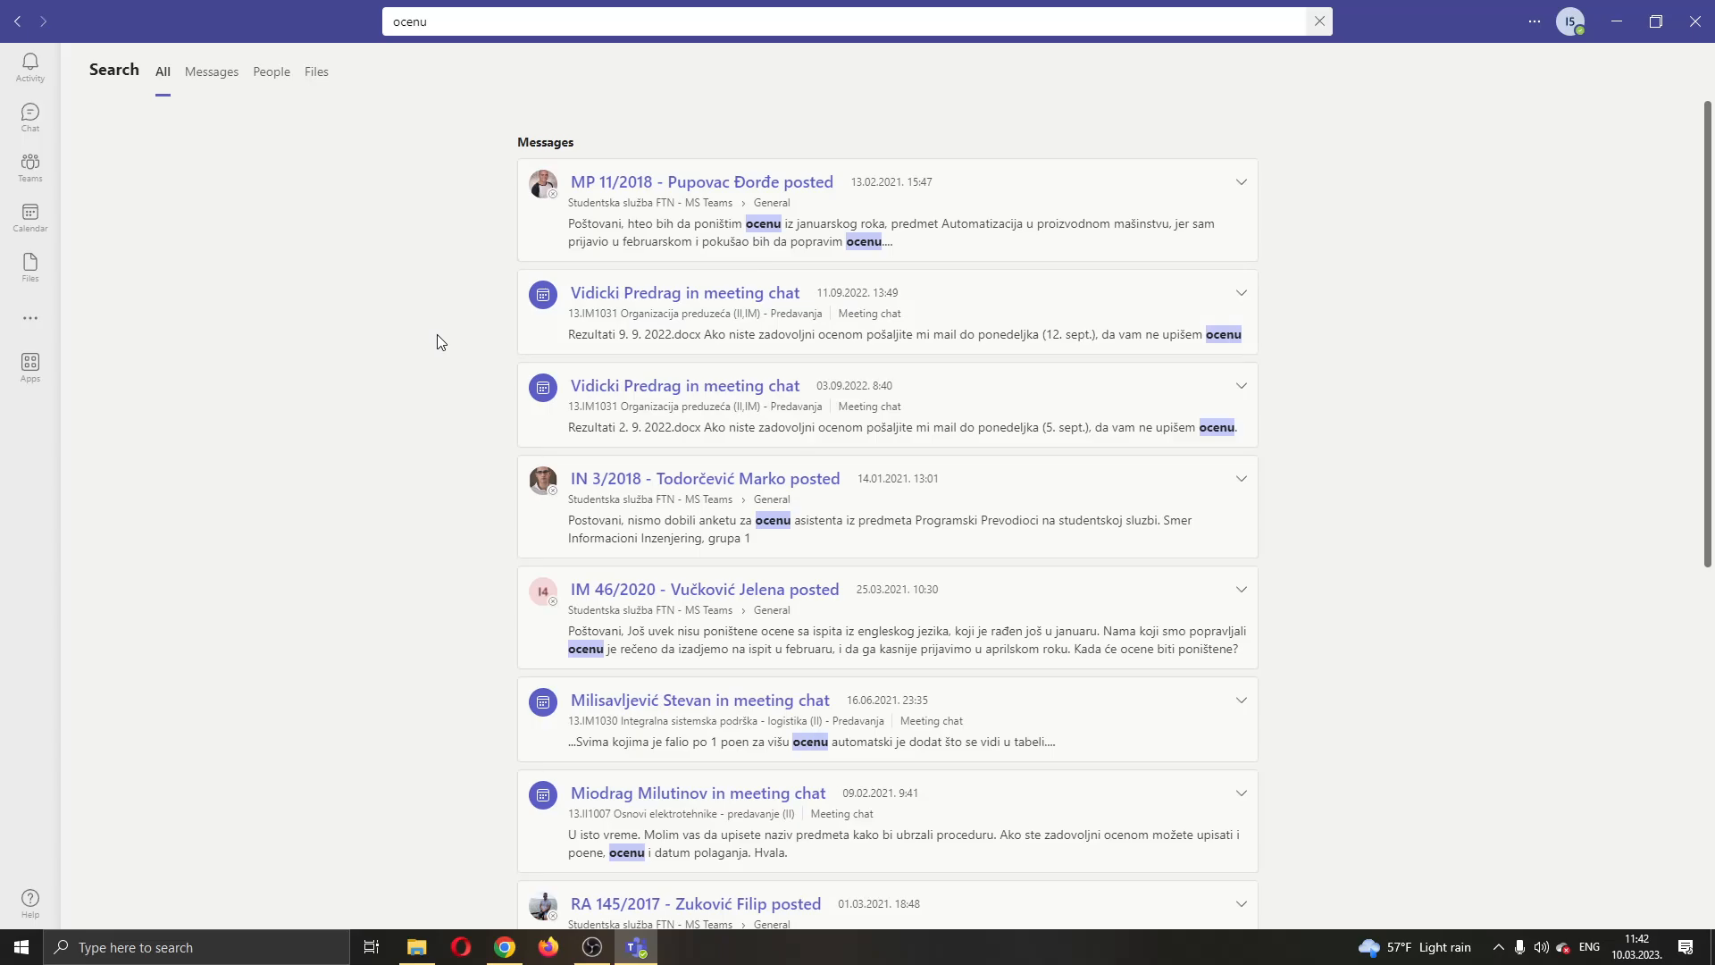